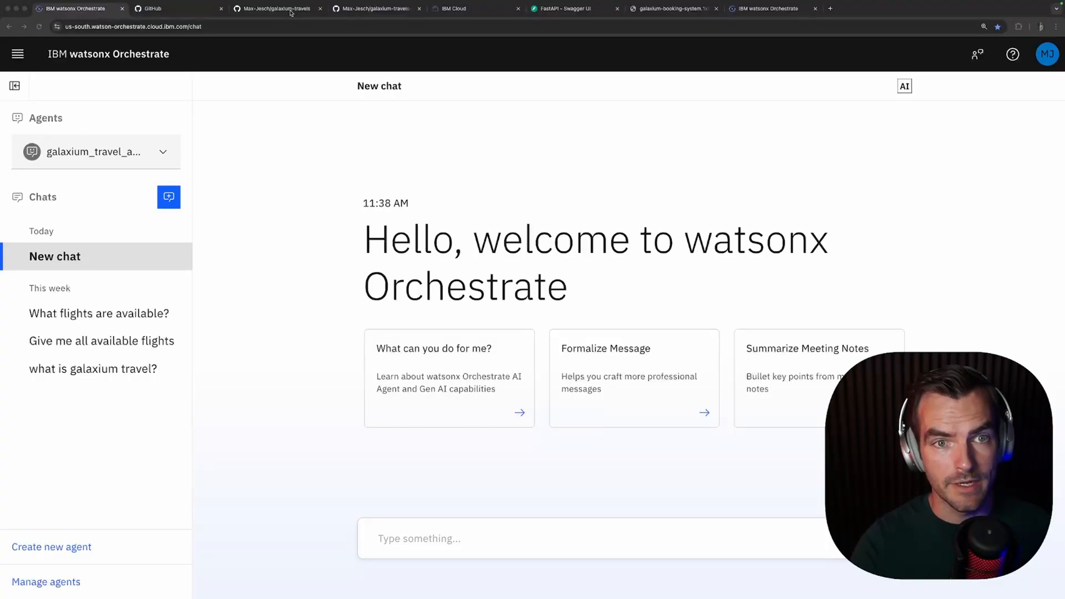
Open company_overview.pdf from galaxium-travels' 01_corporate folder and scroll through it.
left_click(276, 8)
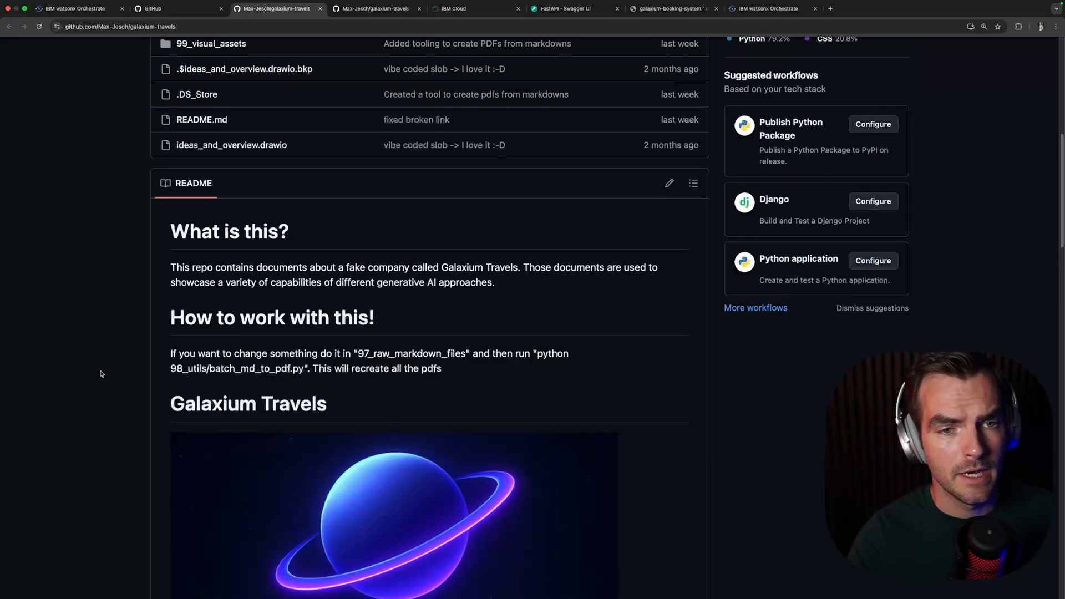
scroll("up", 3)
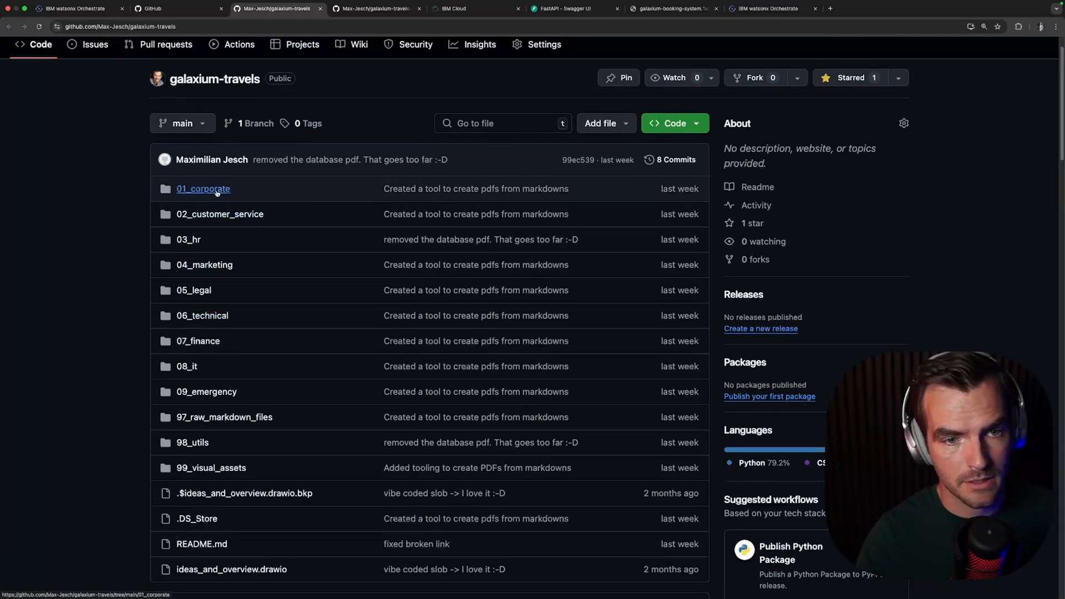
left_click(203, 189)
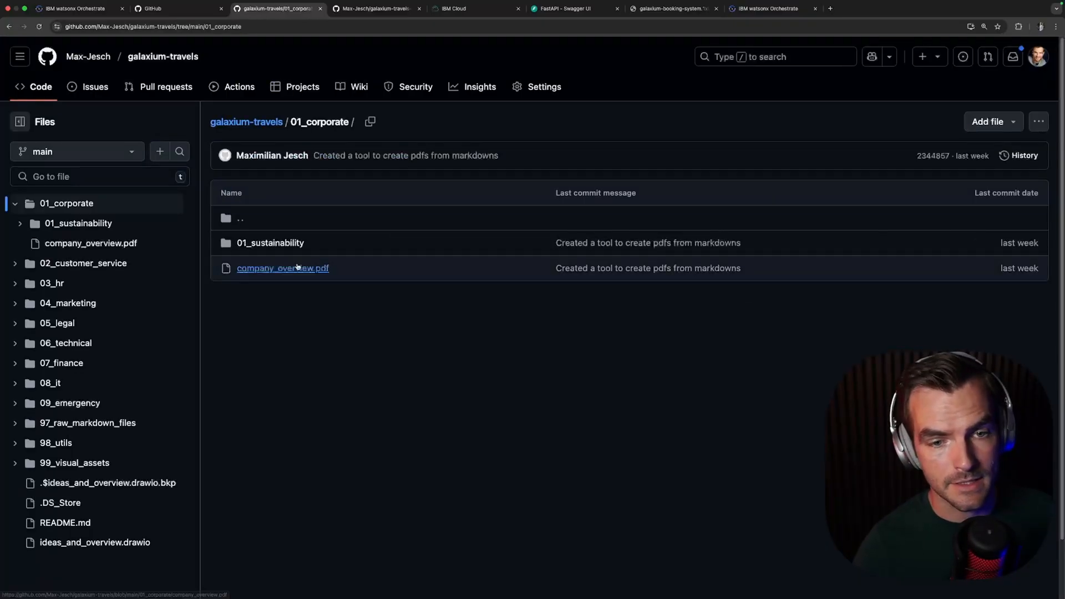
left_click(283, 267)
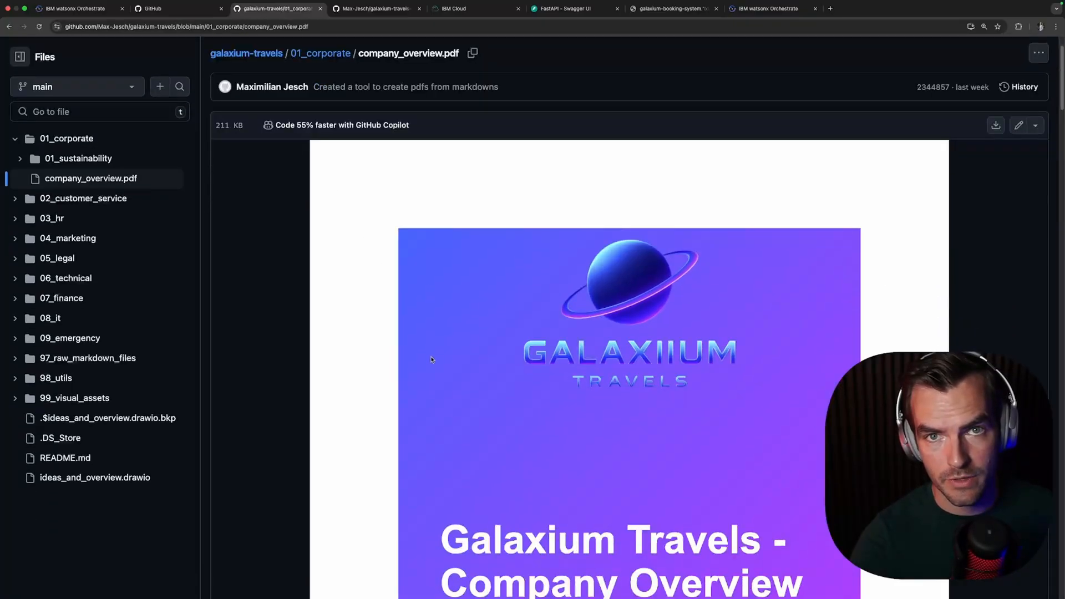
scroll("down", 3)
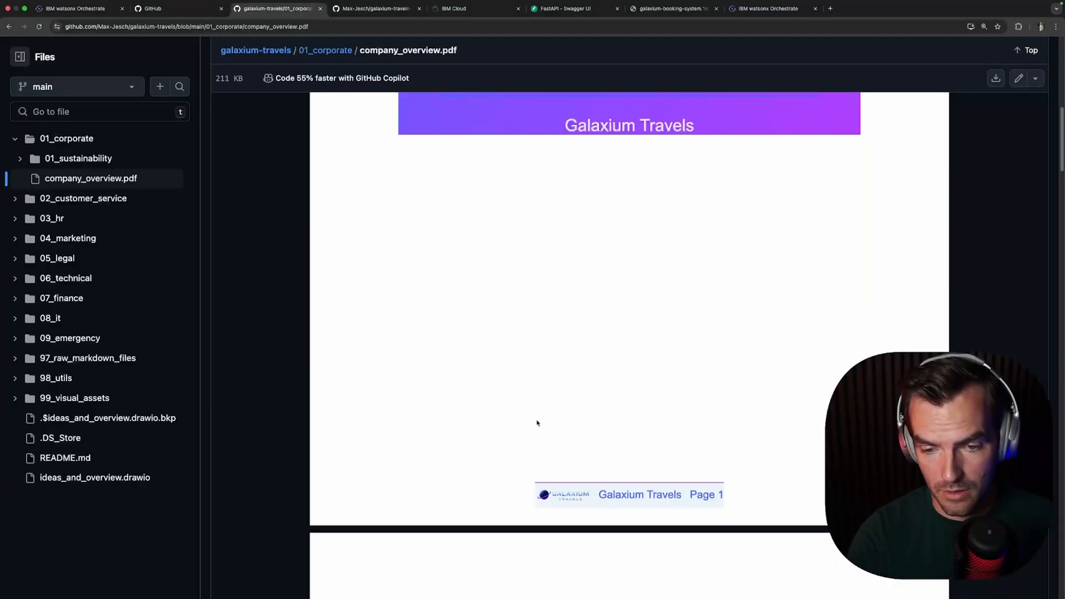
scroll("down", 3)
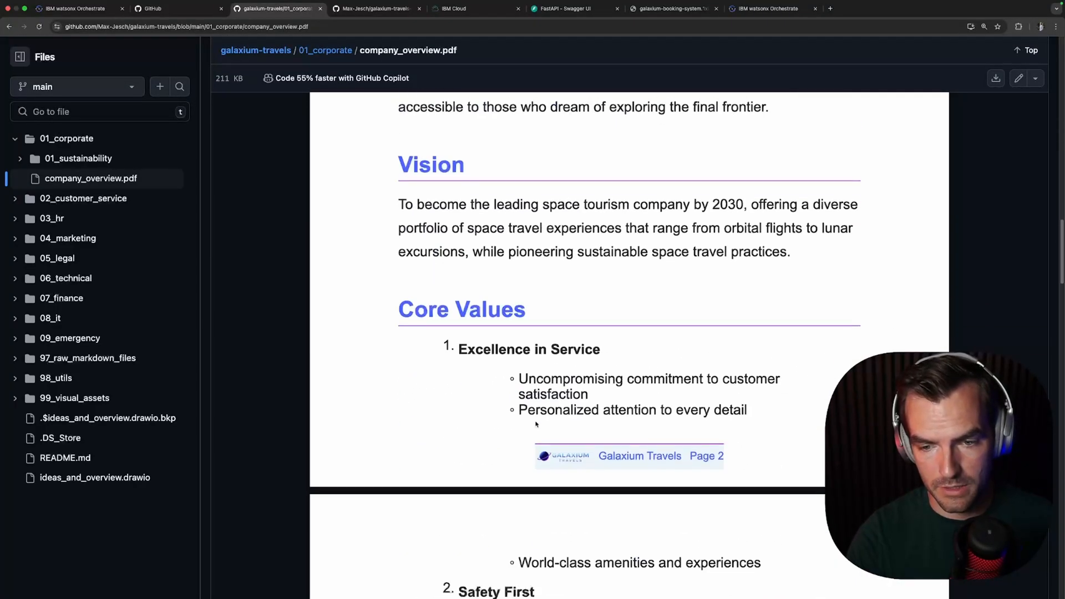
scroll("down", 3)
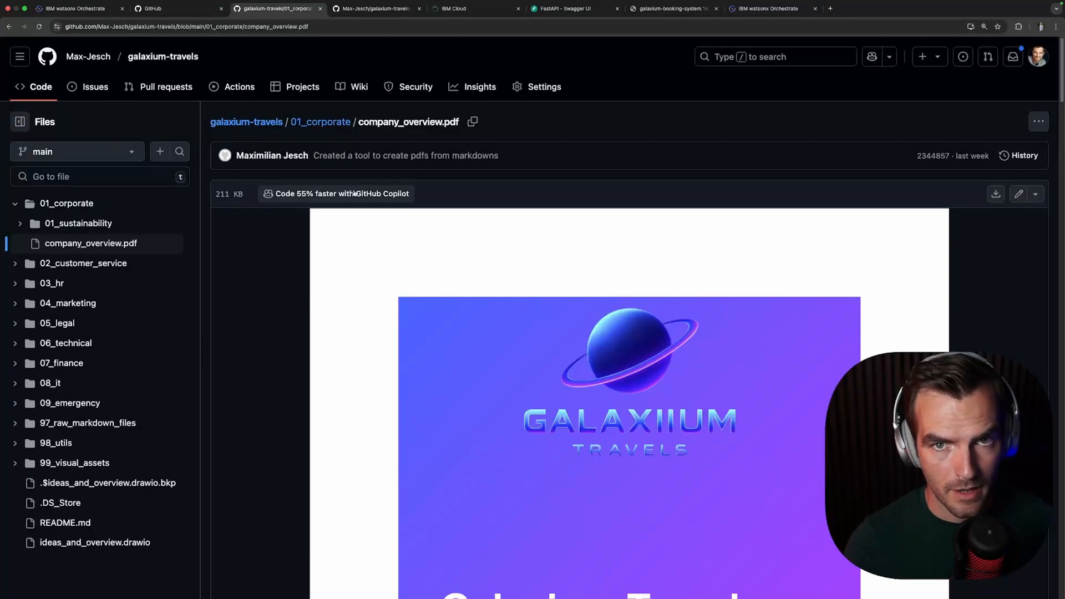
mouse_move(371, 89)
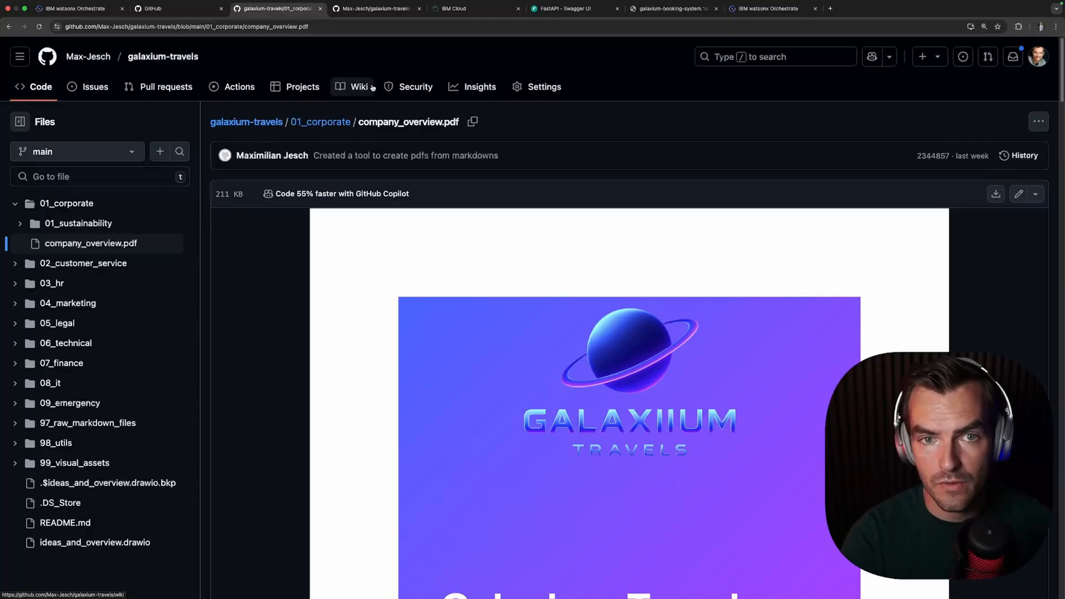
Open deployment.ipynb in galaxium-travels-infrastructure's booking_system folder, then view the Code Engine project.
left_click(376, 9)
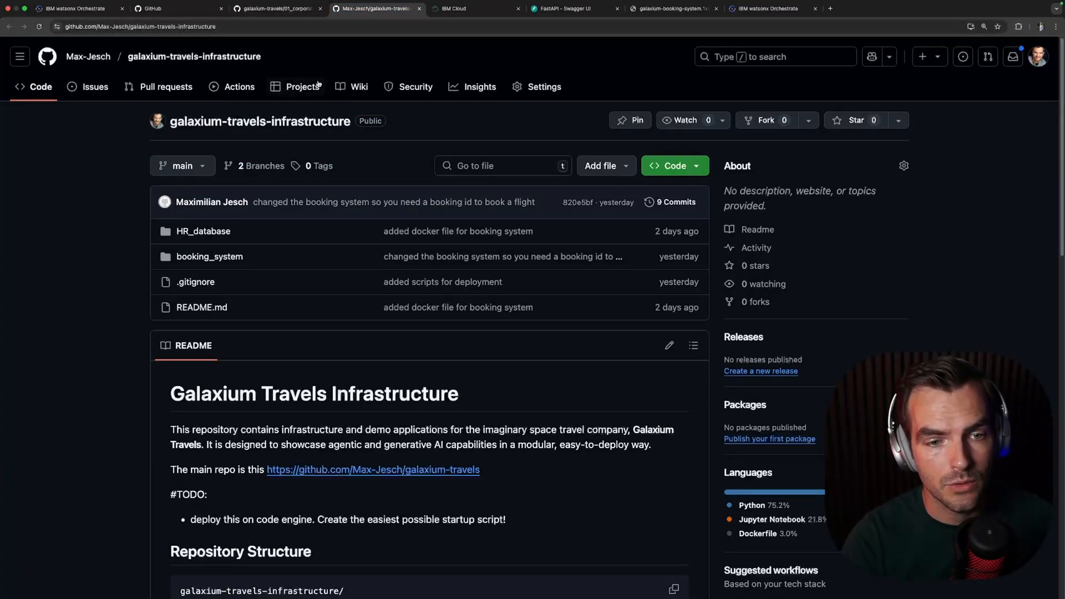
mouse_move(199, 262)
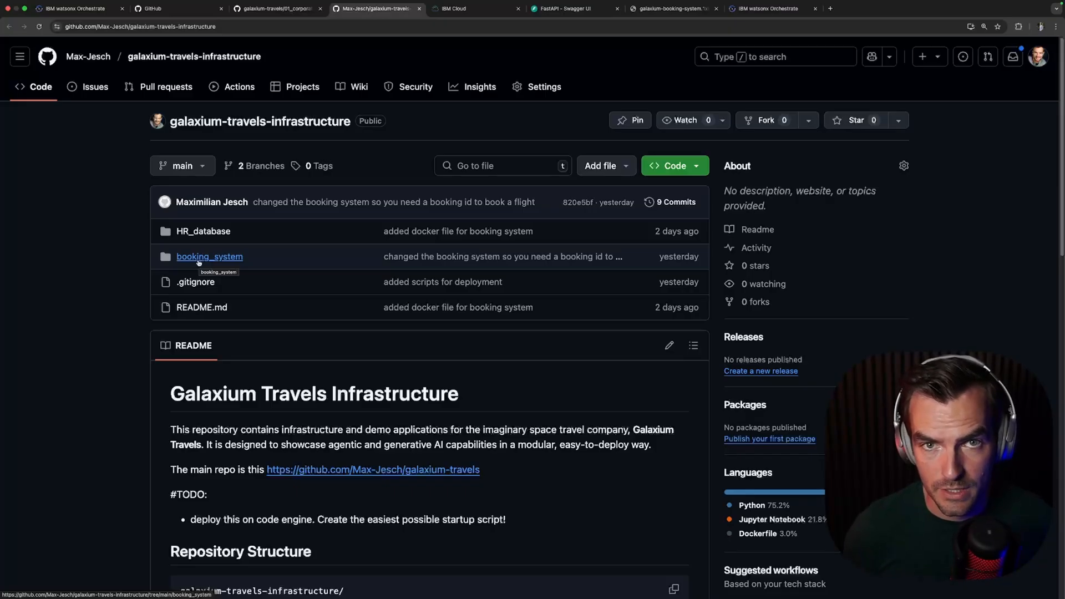
mouse_move(200, 255)
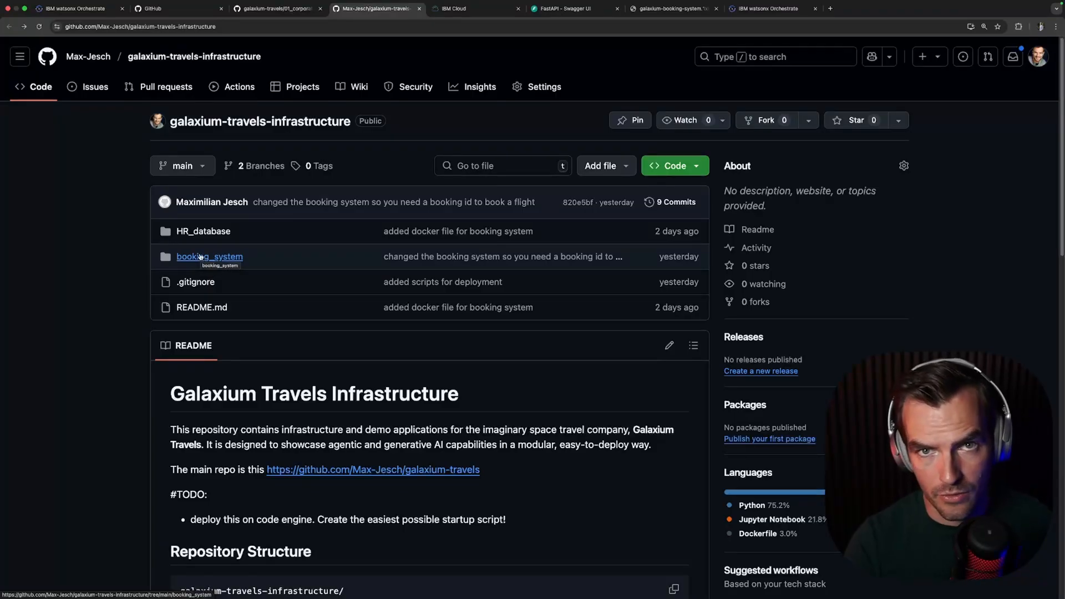
left_click(208, 256)
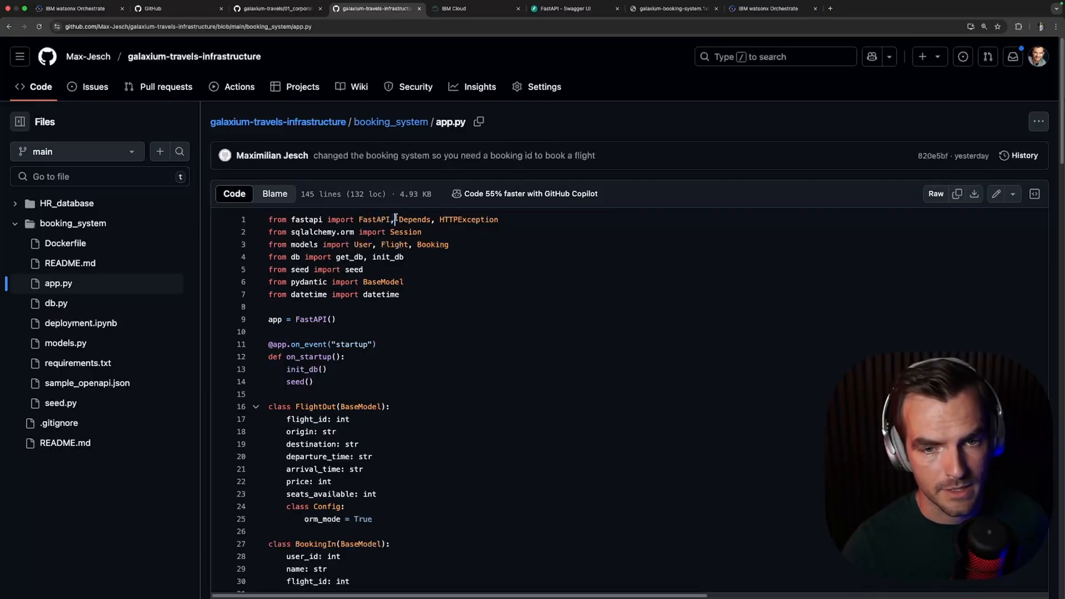
scroll("down", 3)
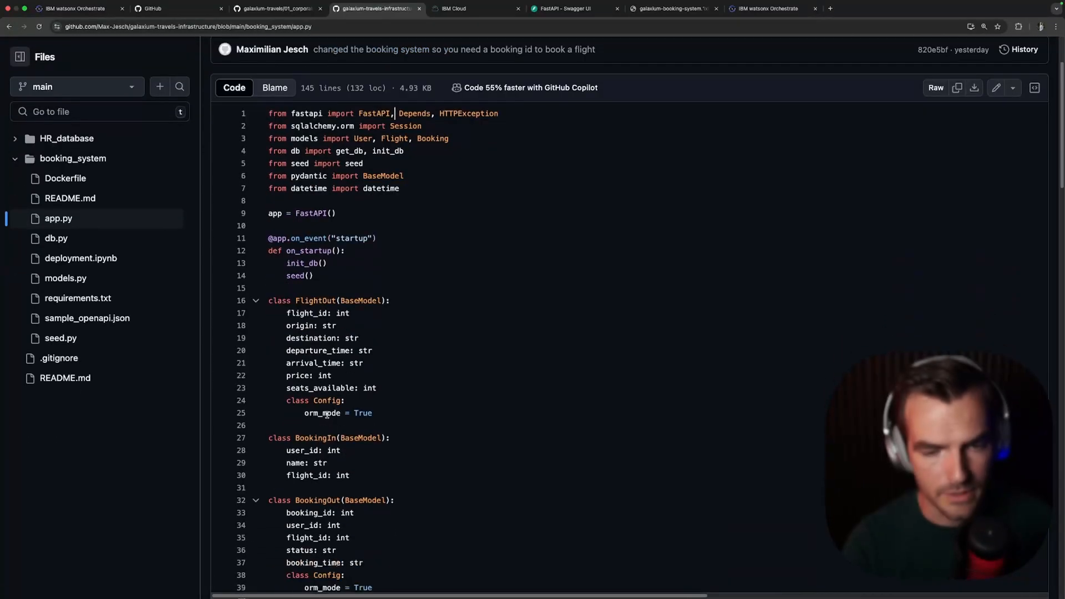
scroll("down", 3)
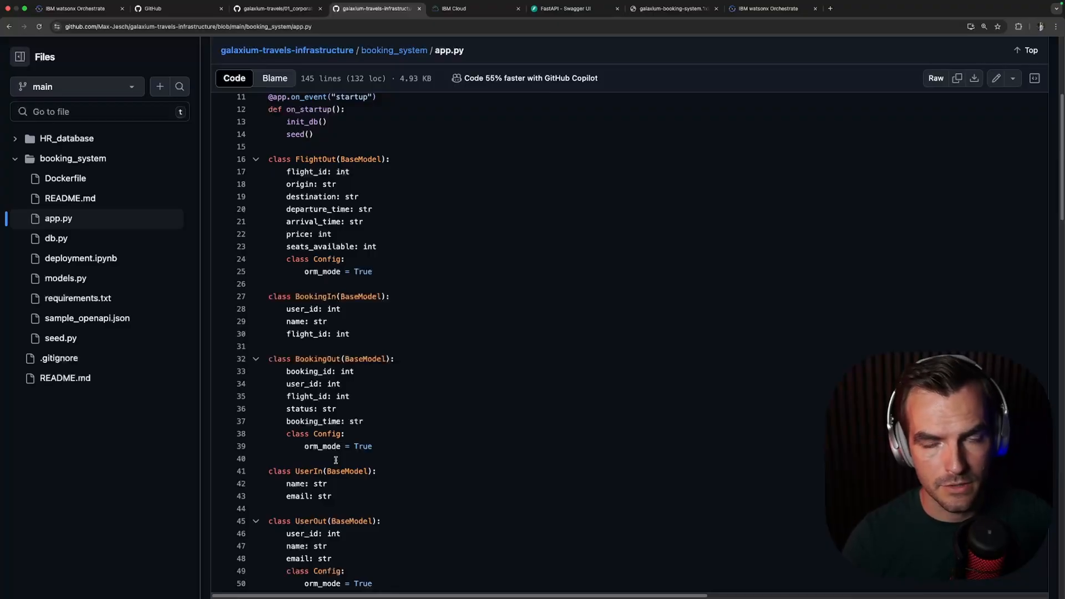
left_click(80, 258)
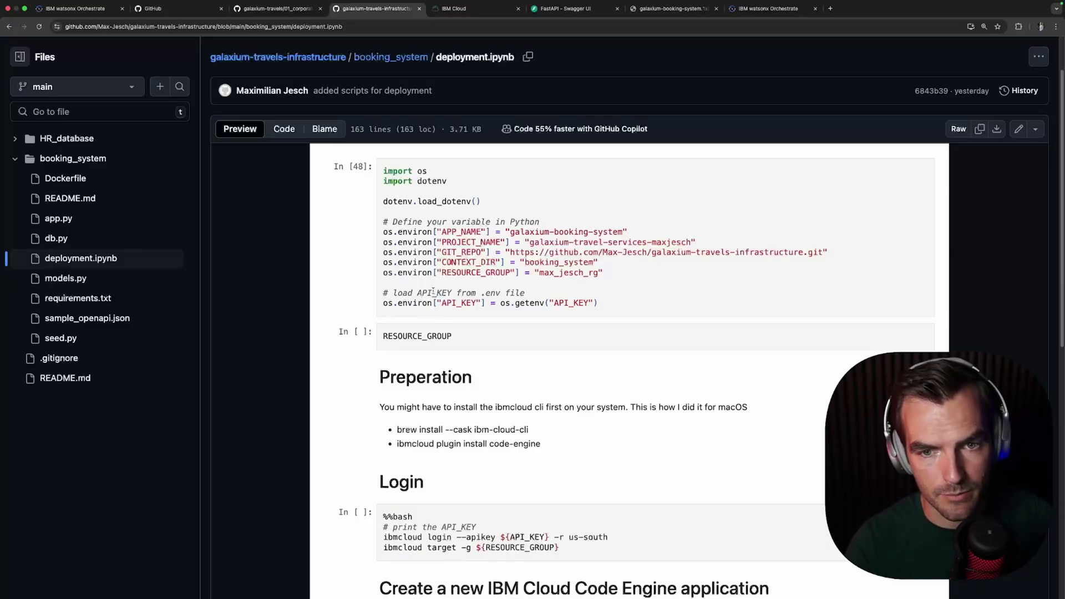
left_click(476, 9)
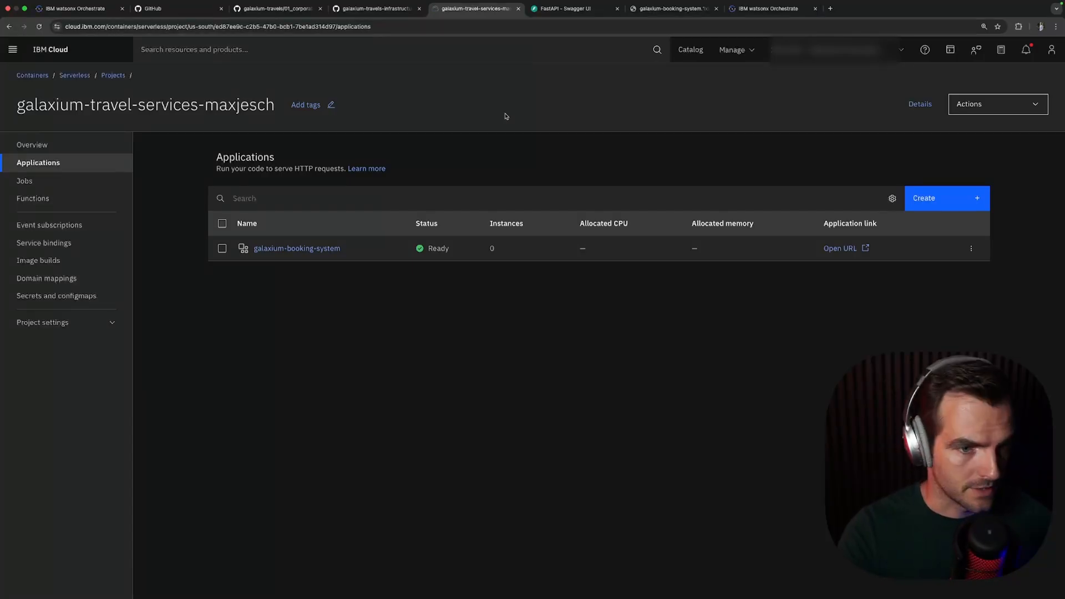
mouse_move(546, 104)
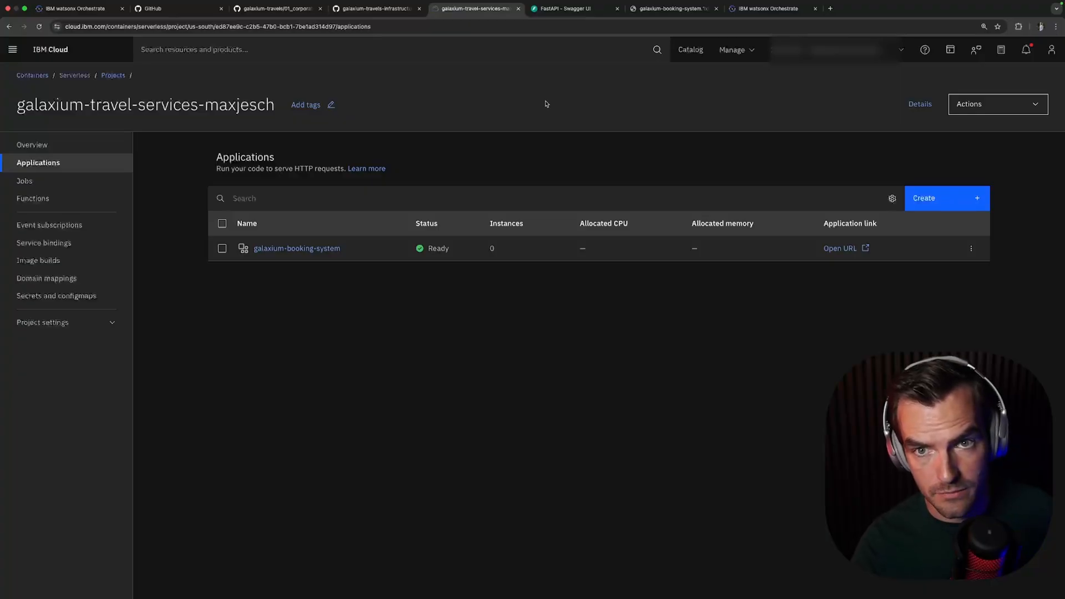
Open the deployed galaxium-booking-system URL to reach its FastAPI docs page.
left_click(579, 9)
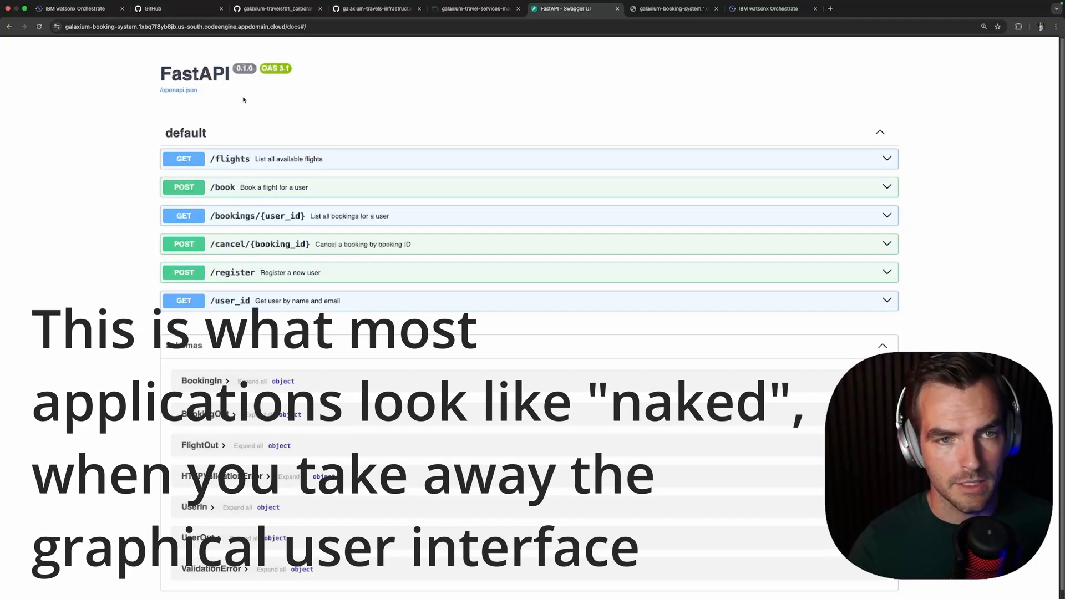
mouse_move(264, 105)
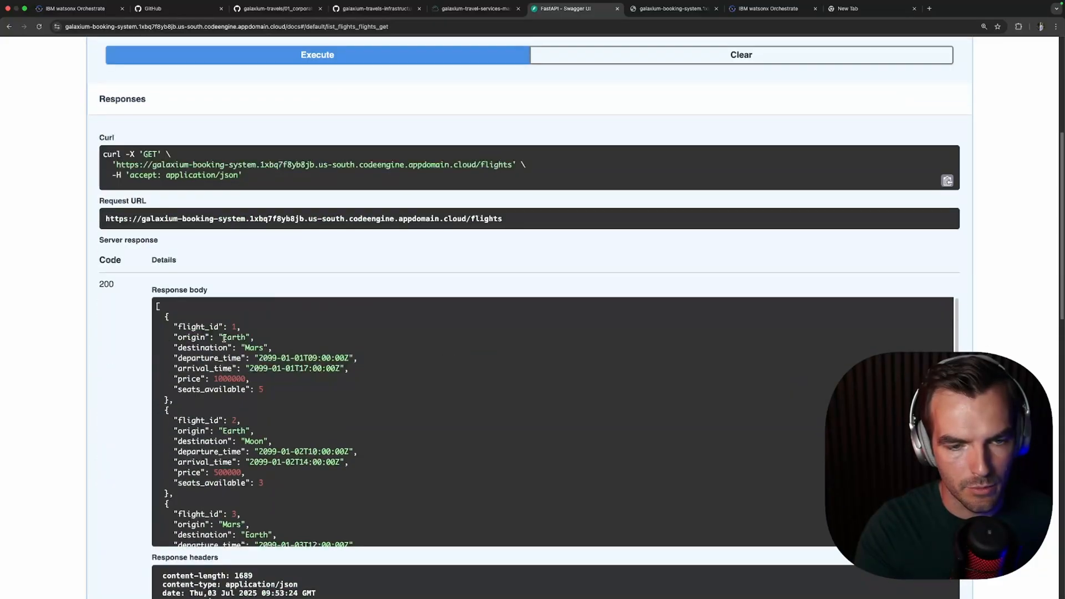
Select the first flight's origin value in the GET /flights response.
double_click(254, 348)
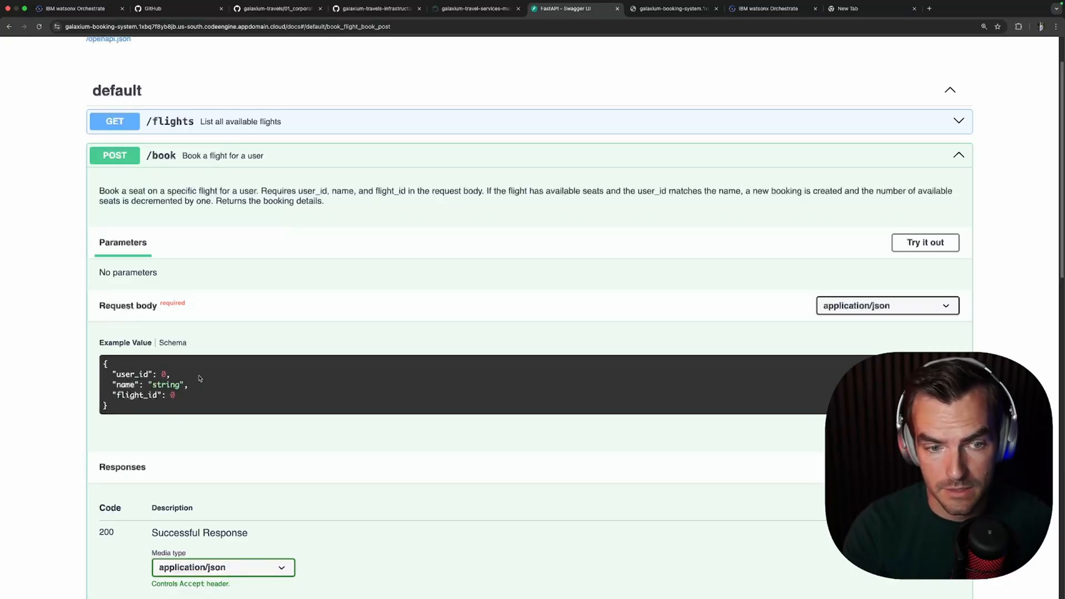
mouse_move(701, 380)
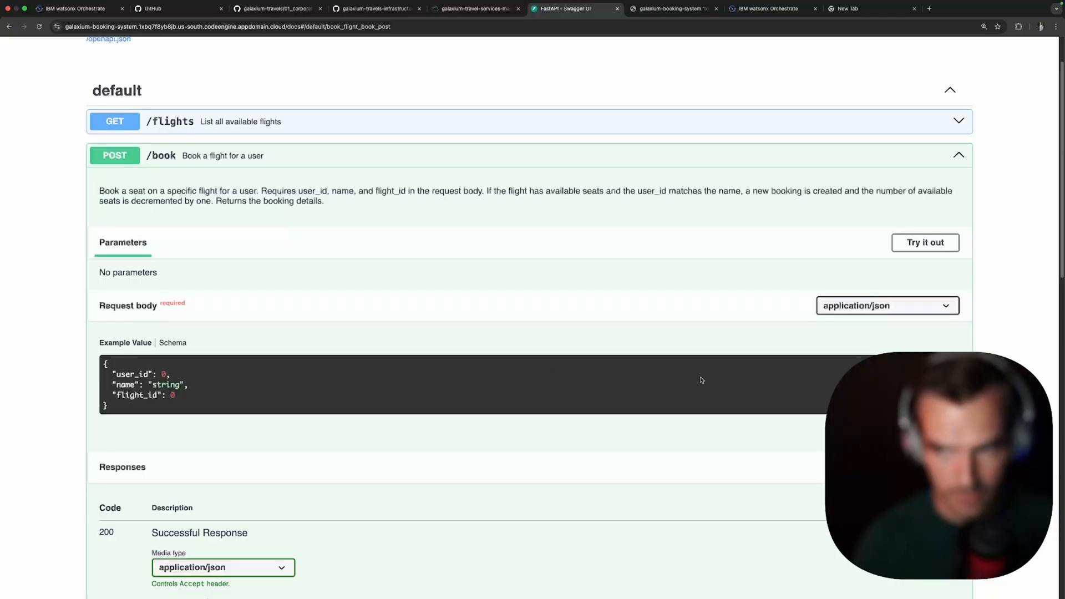
Draft POST /book for flight 1, submit a user registration, and set user_id 11.
left_click(924, 242)
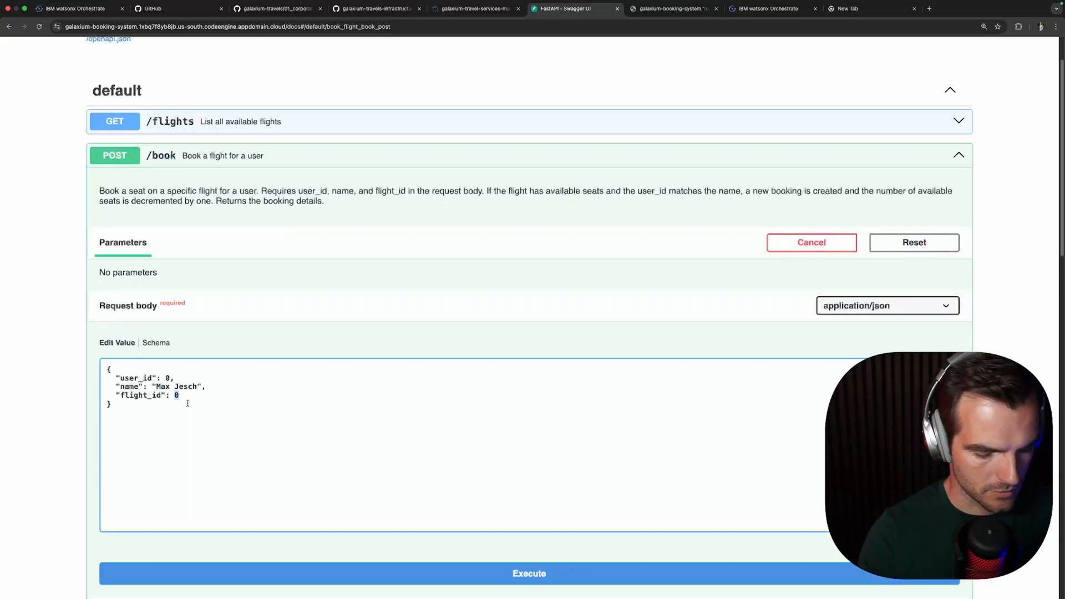
left_click(528, 574)
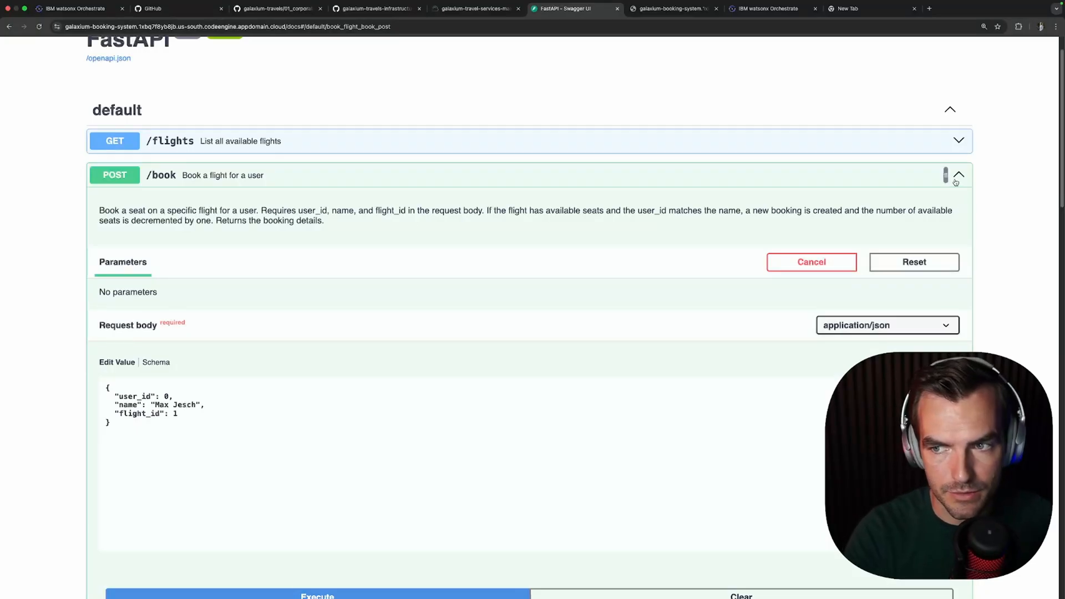
left_click(247, 277)
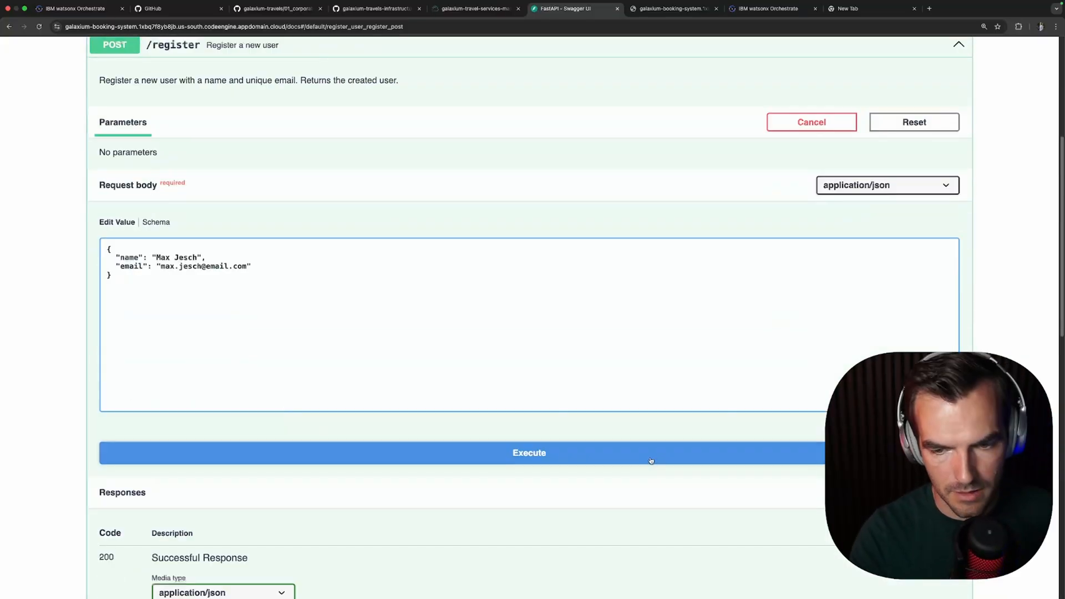
left_click(528, 454)
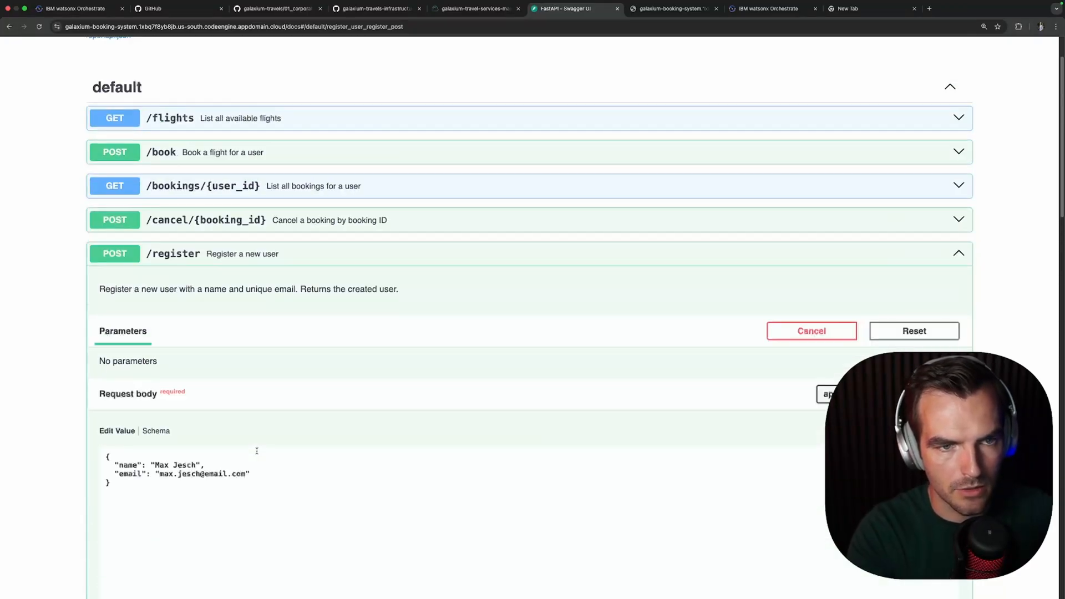
left_click(161, 152)
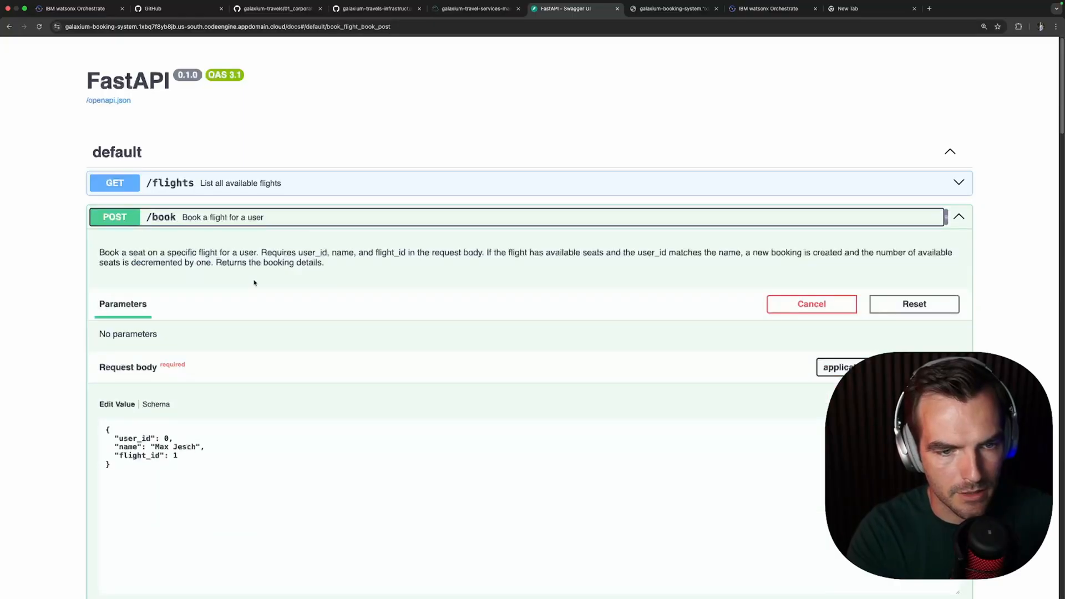
scroll("down", 3)
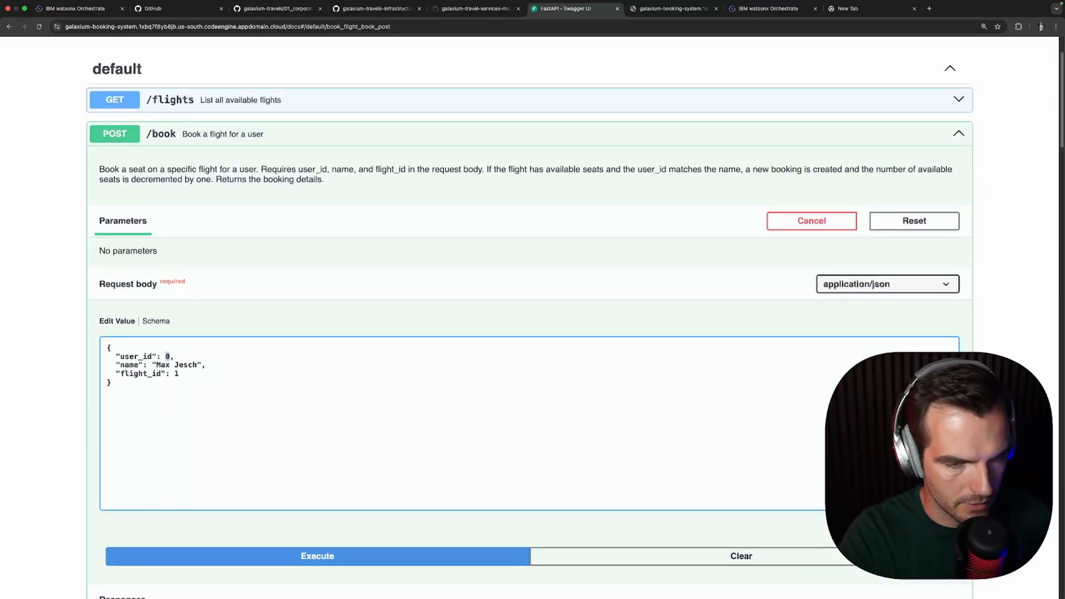
type("11")
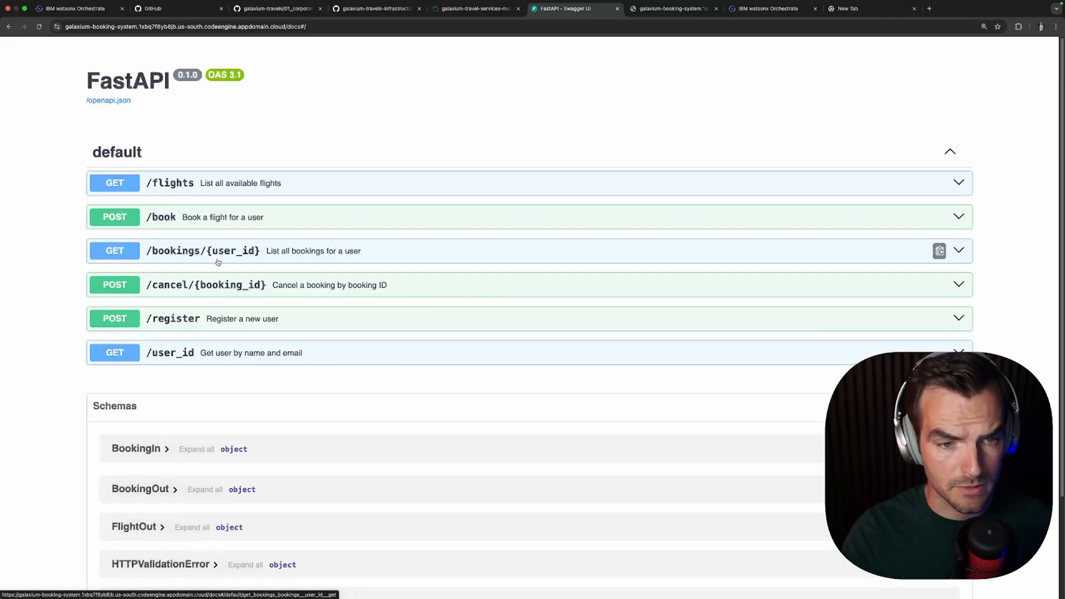
mouse_move(230, 383)
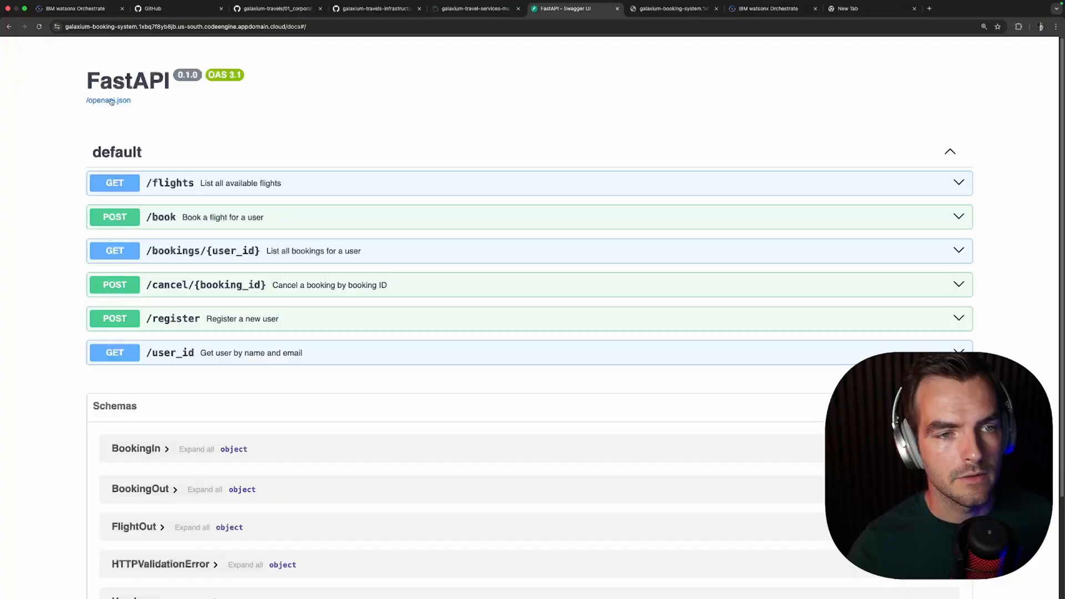
Follow the /openapi.json link under the FastAPI title.
left_click(109, 101)
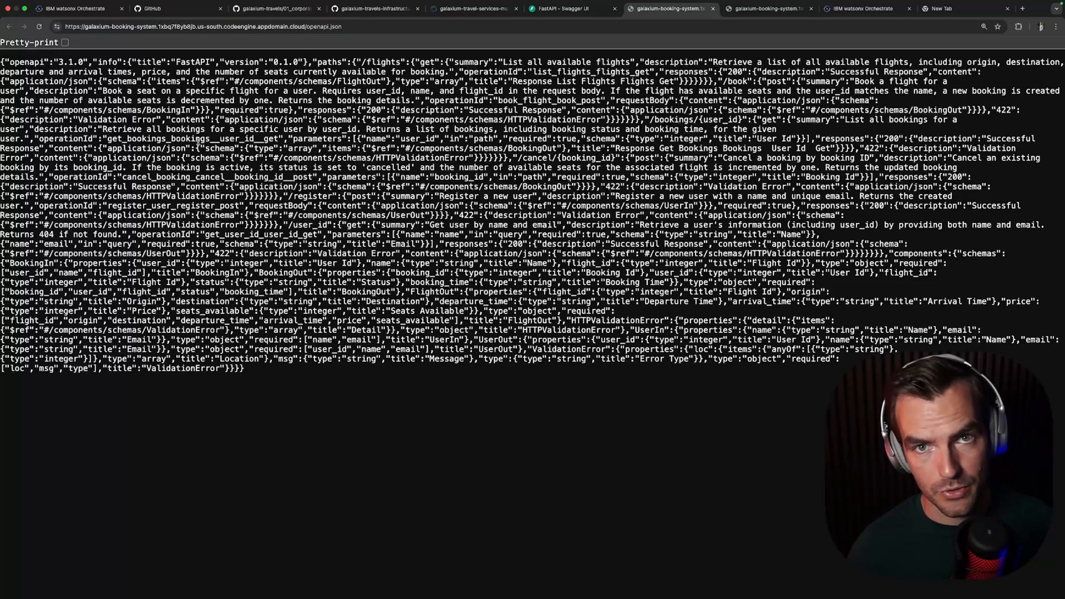
Return to the IBM watsonx Orchestrate tab with the galaxium travel agent chat.
left_click(764, 9)
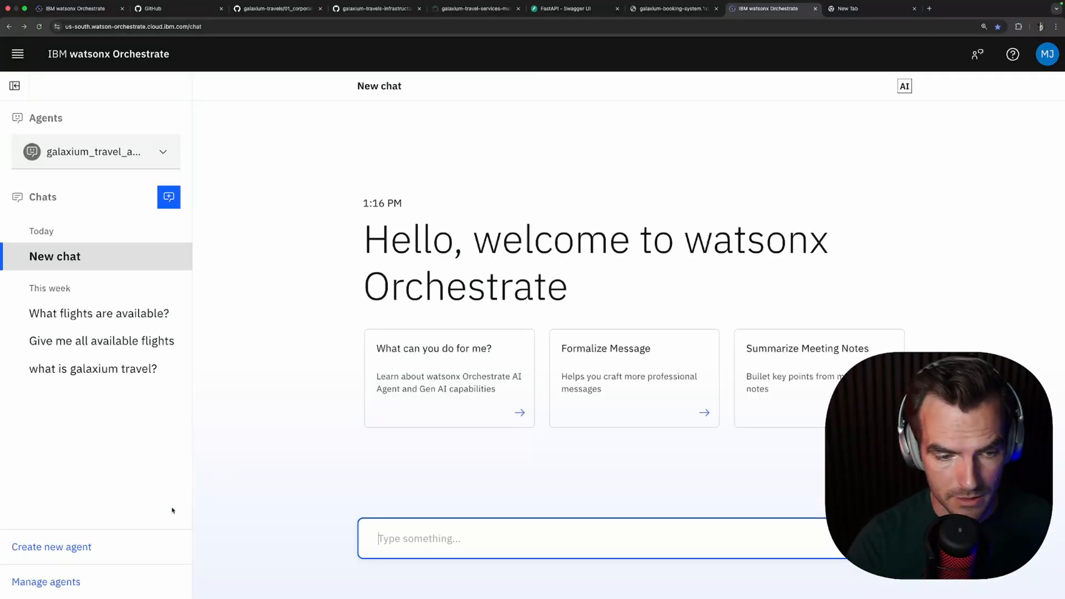
mouse_move(60, 547)
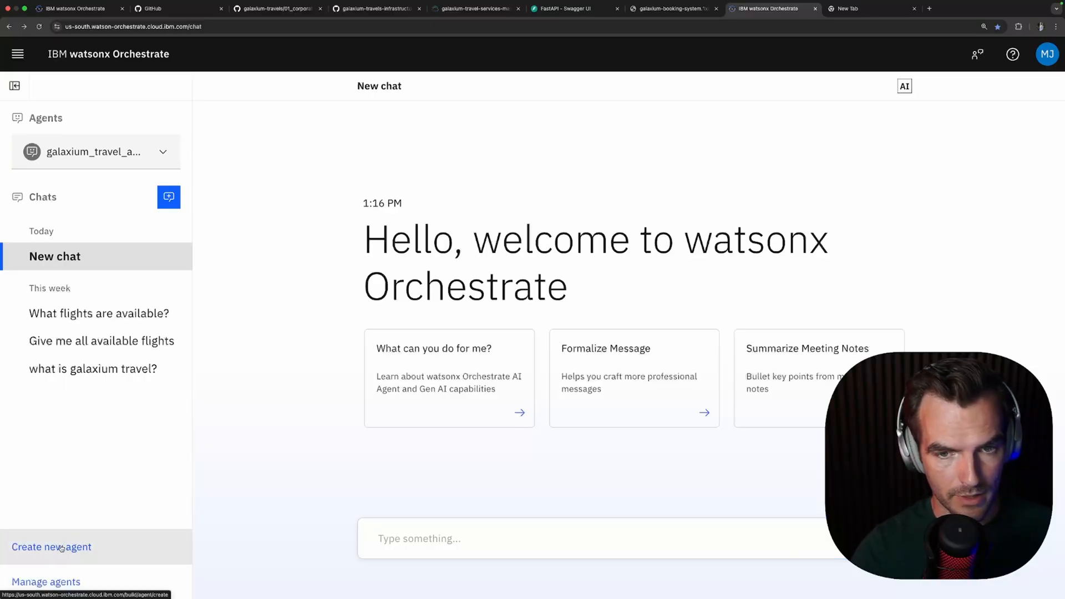
Create galaxium_travel_agent_live from scratch, described as helping with booking flights.
left_click(53, 547)
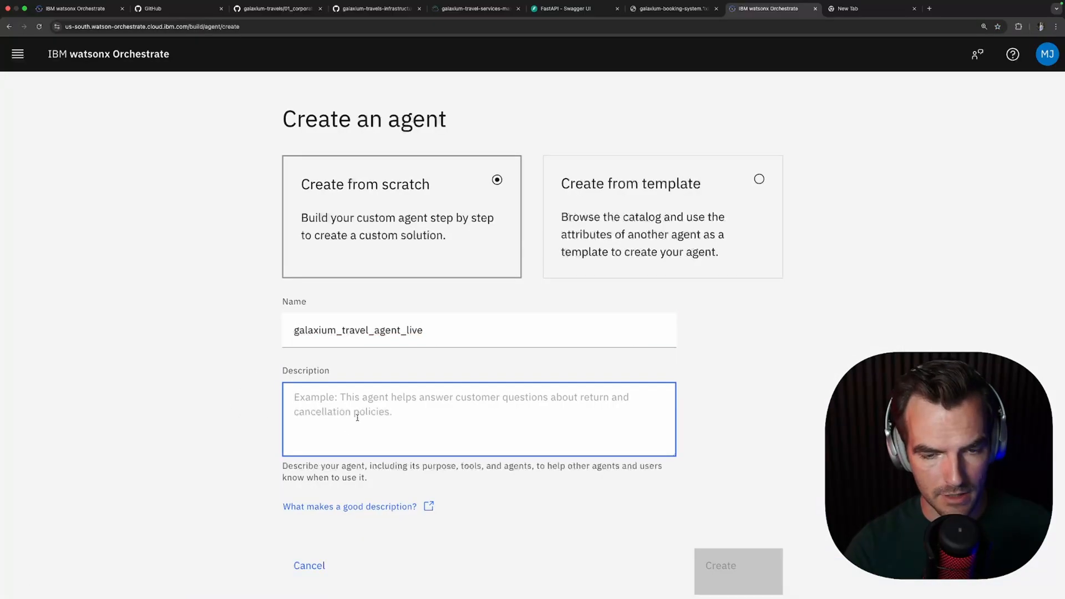
type("helps with booking flights and provides knowledge about galaxium travel")
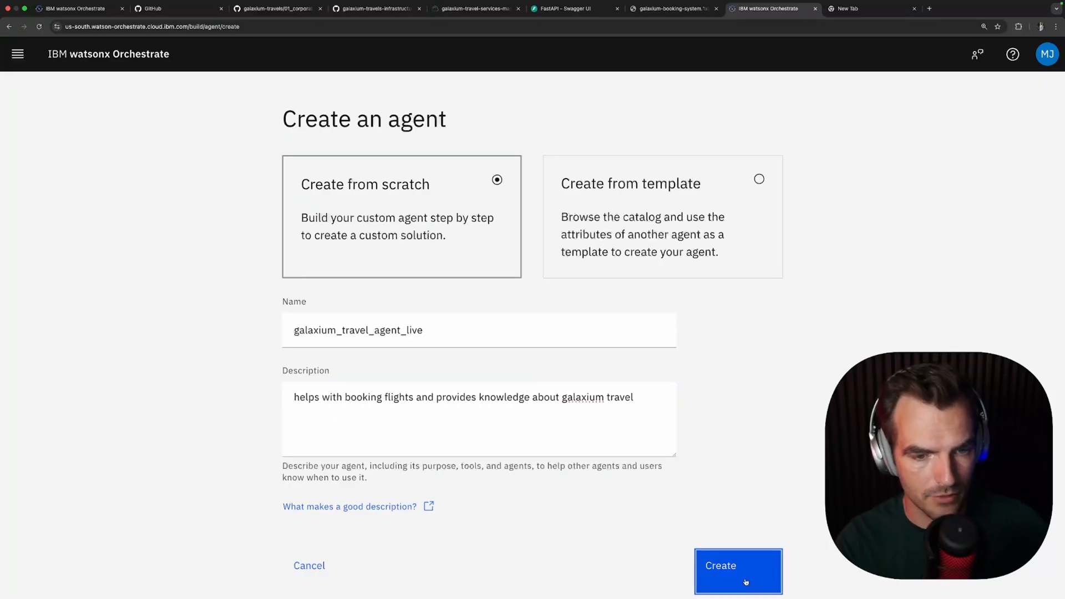
left_click(737, 571)
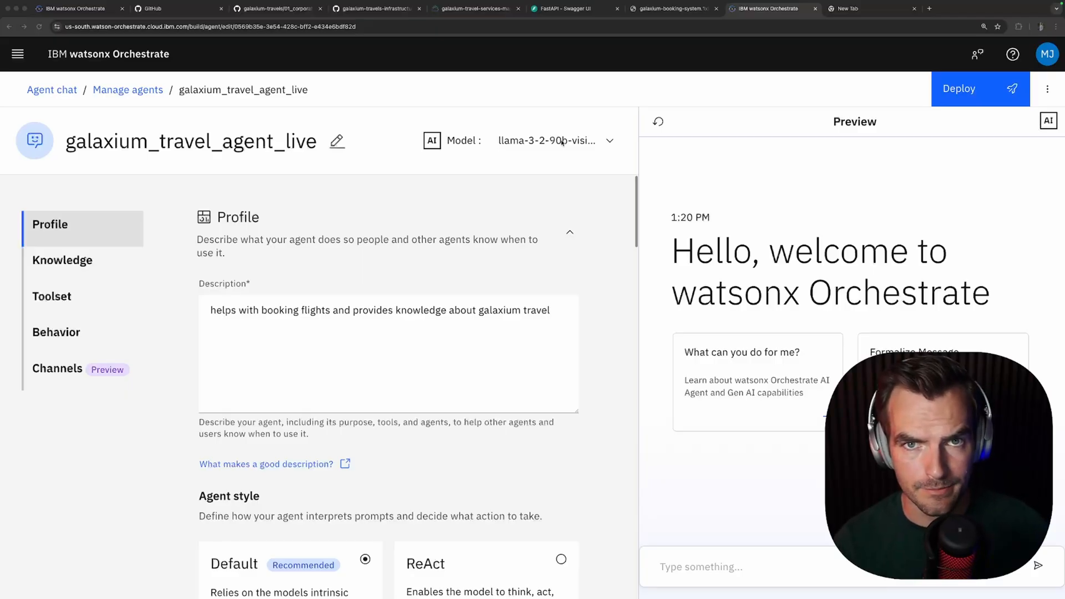
scroll("down", 3)
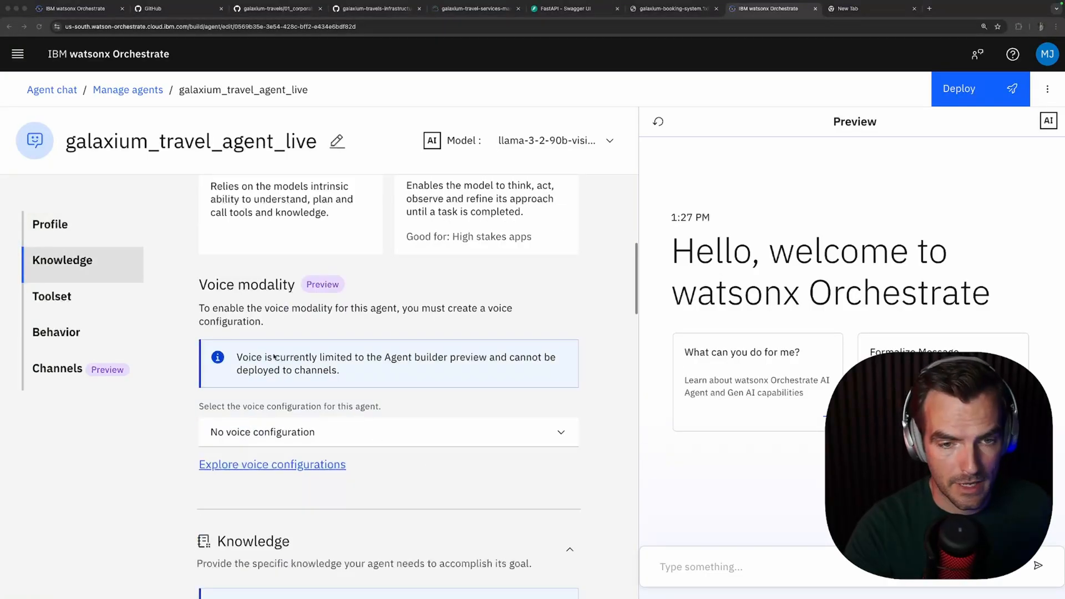
scroll("down", 3)
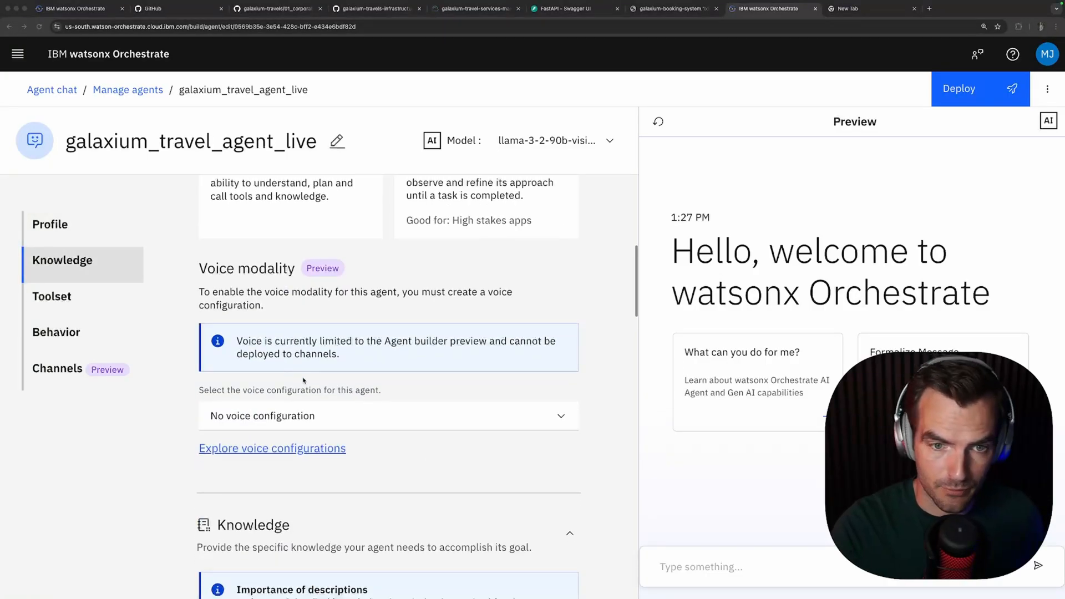
scroll("down", 3)
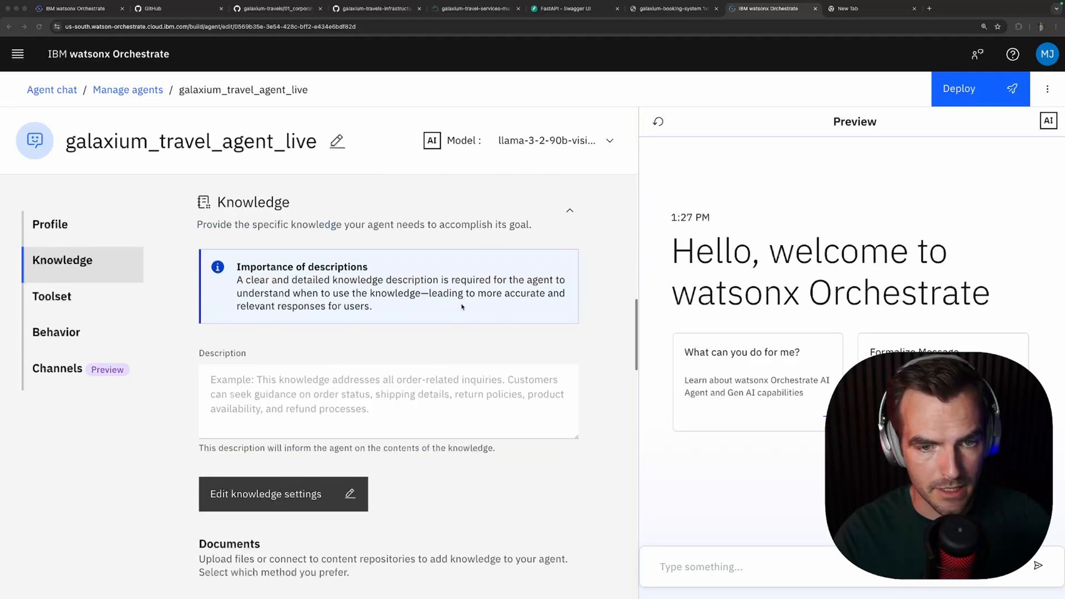
scroll("down", 3)
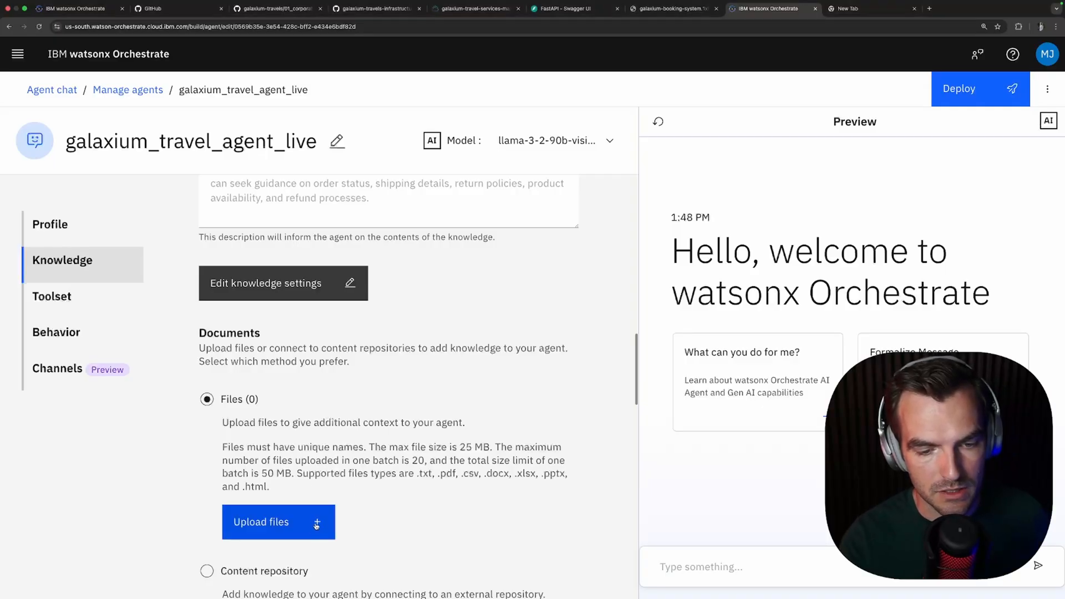
Upload ten Galaxium PDFs as knowledge and describe them as documents answering general Galaxium topics.
left_click(279, 521)
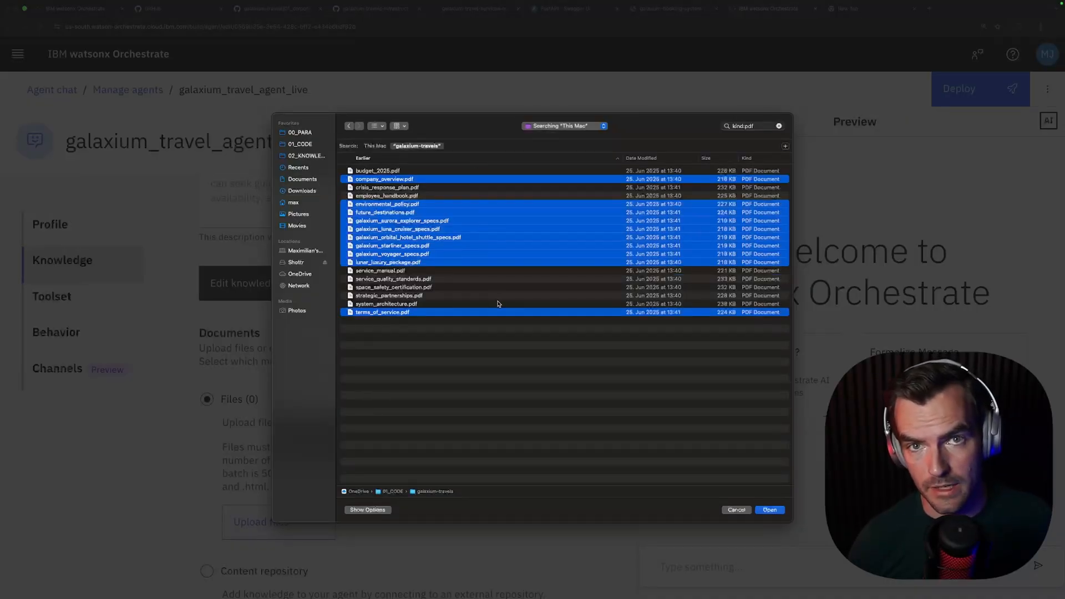
left_click(769, 510)
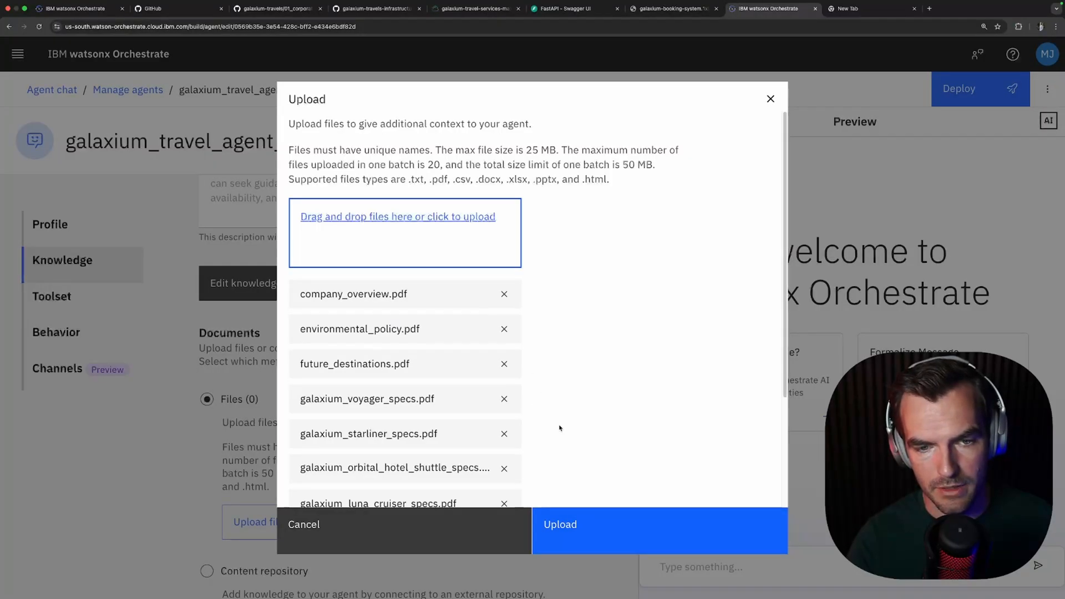
left_click(560, 524)
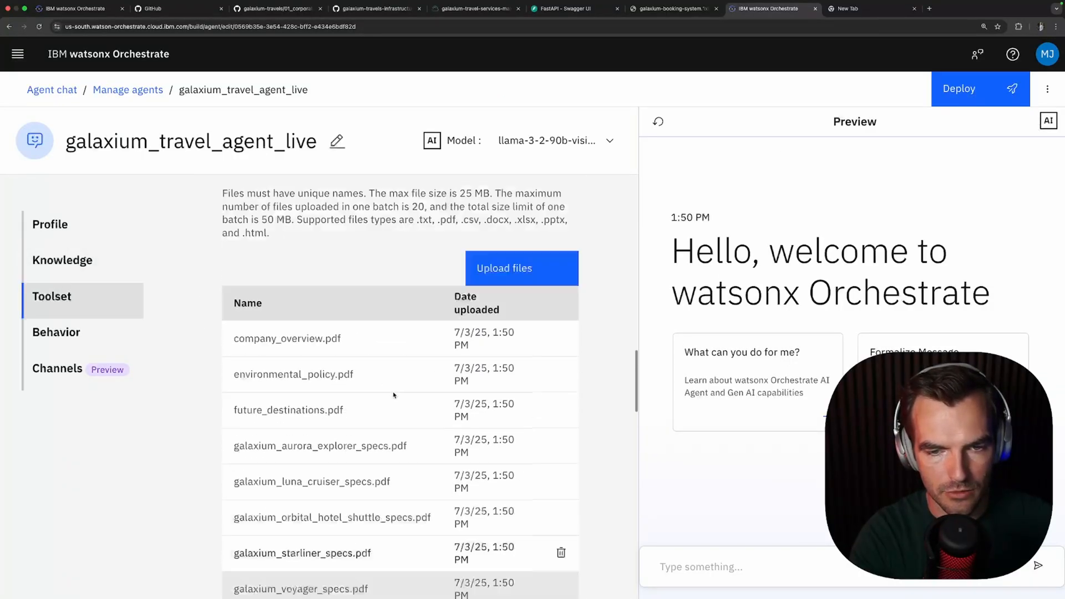
left_click(62, 260)
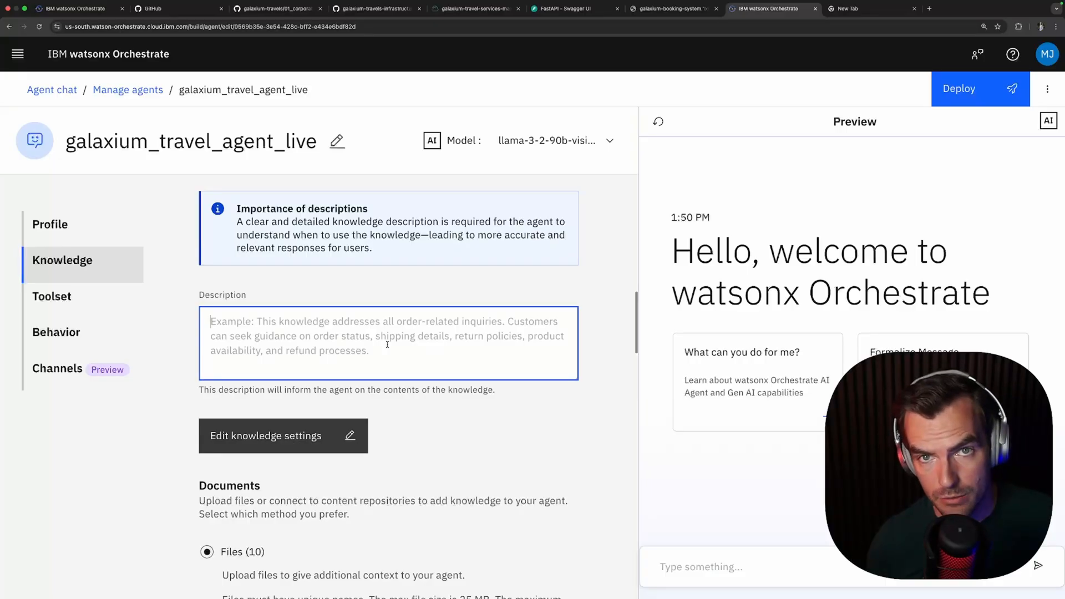
type("A collection of documents that answer general topics about galaxu")
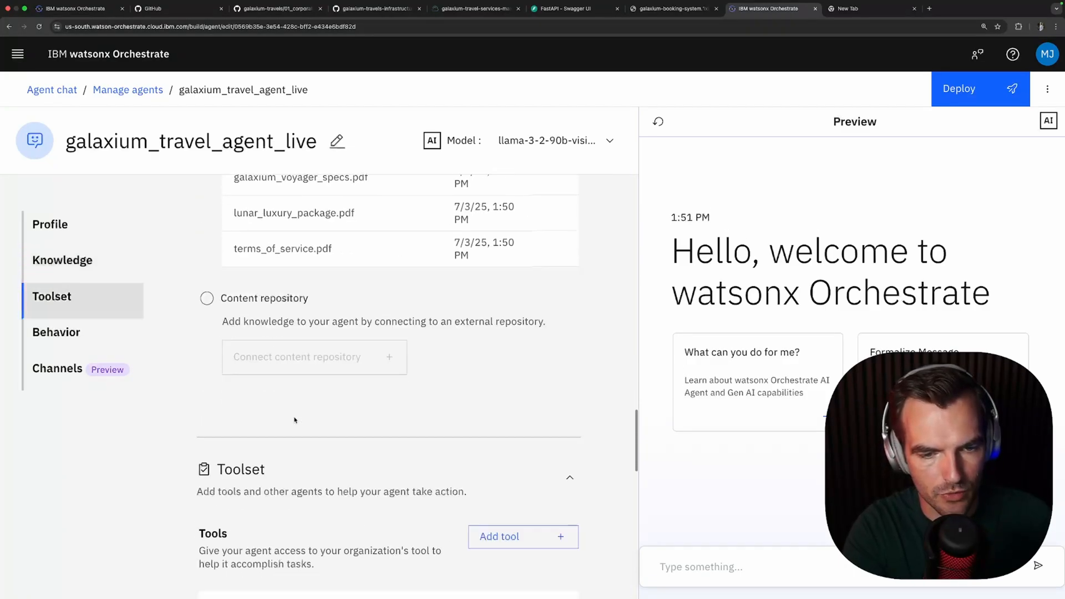
Start importing agent tools from the sample_openapi.json OpenAPI file.
scroll("down", 3)
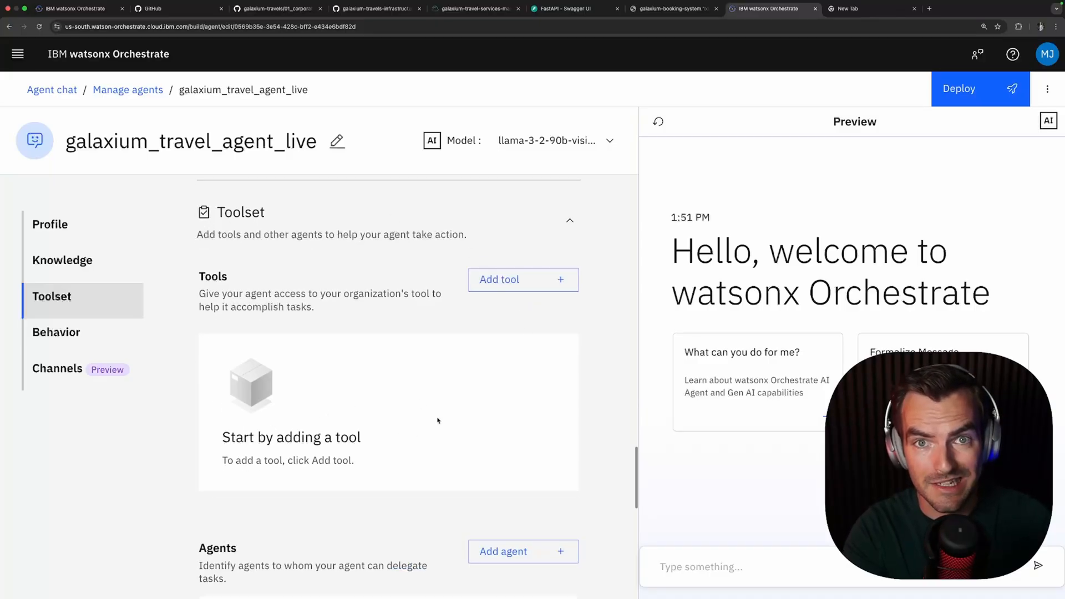
mouse_move(521, 289)
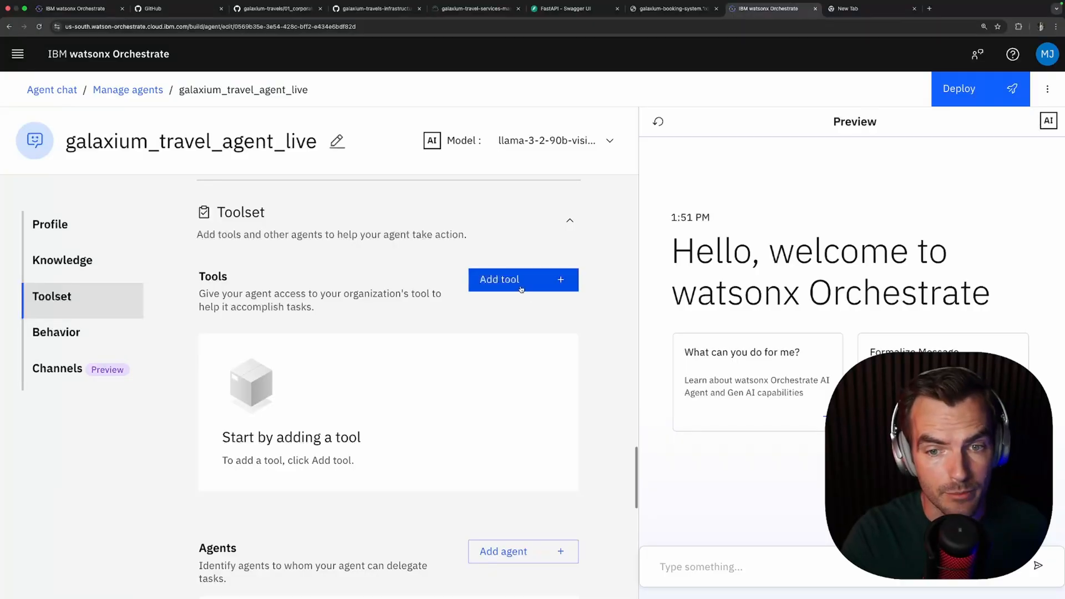
left_click(522, 279)
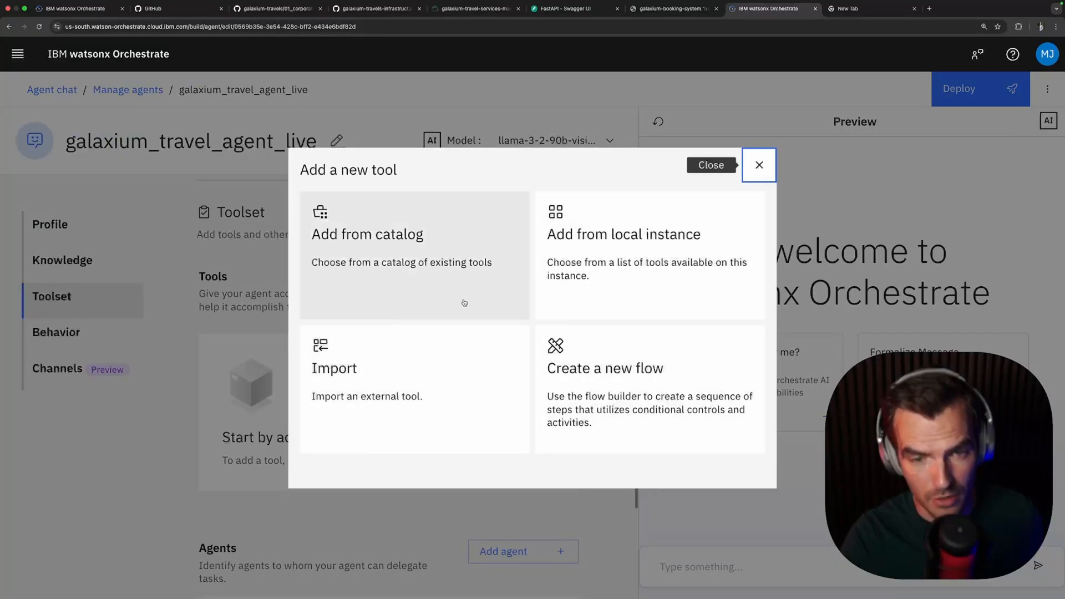
mouse_move(606, 284)
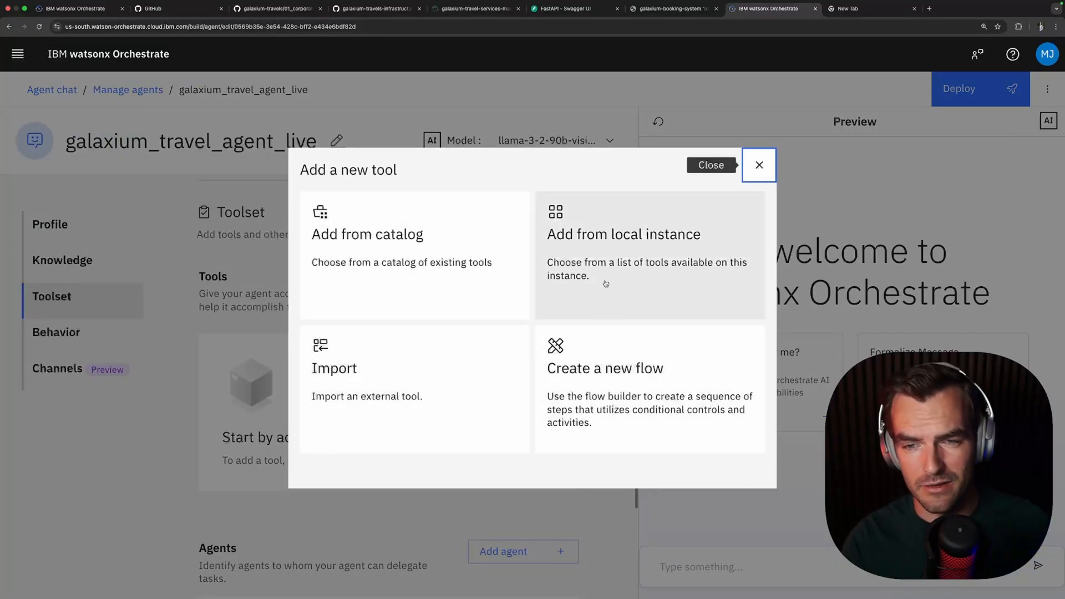
mouse_move(470, 392)
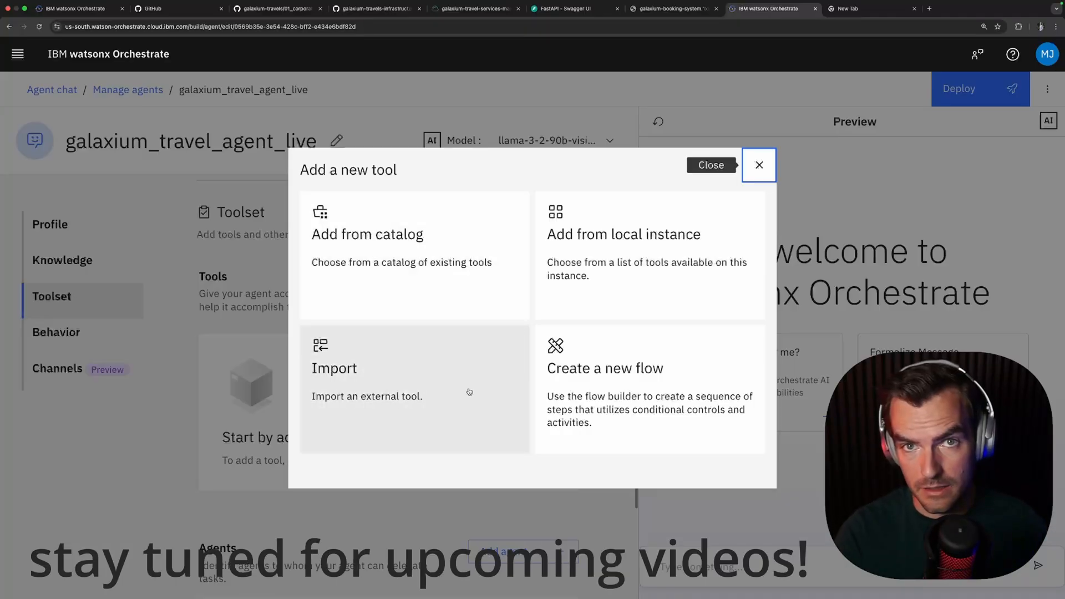
mouse_move(439, 407)
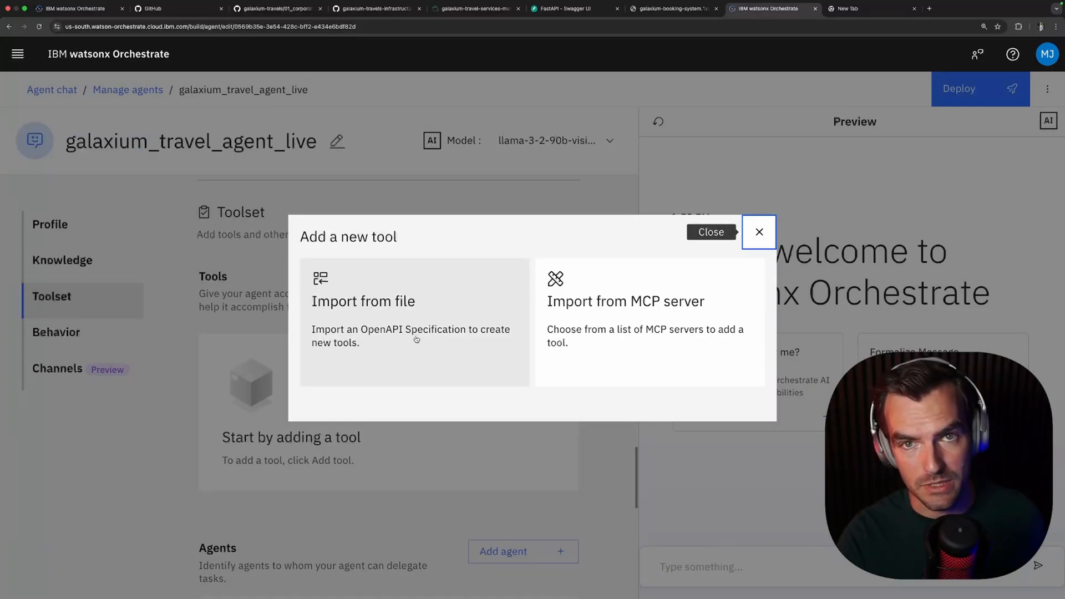
mouse_move(678, 351)
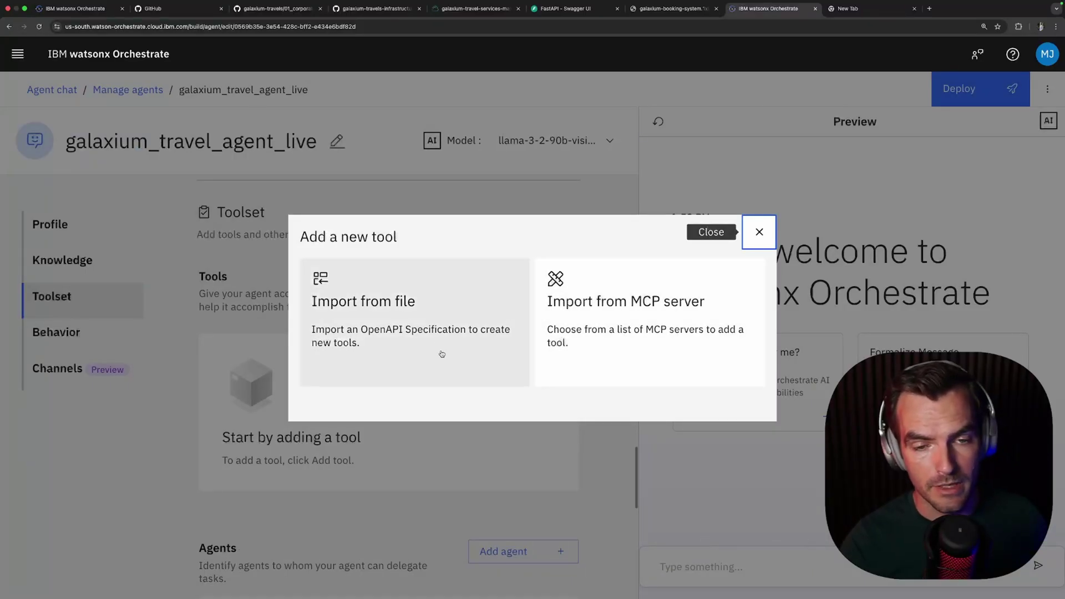
left_click(363, 301)
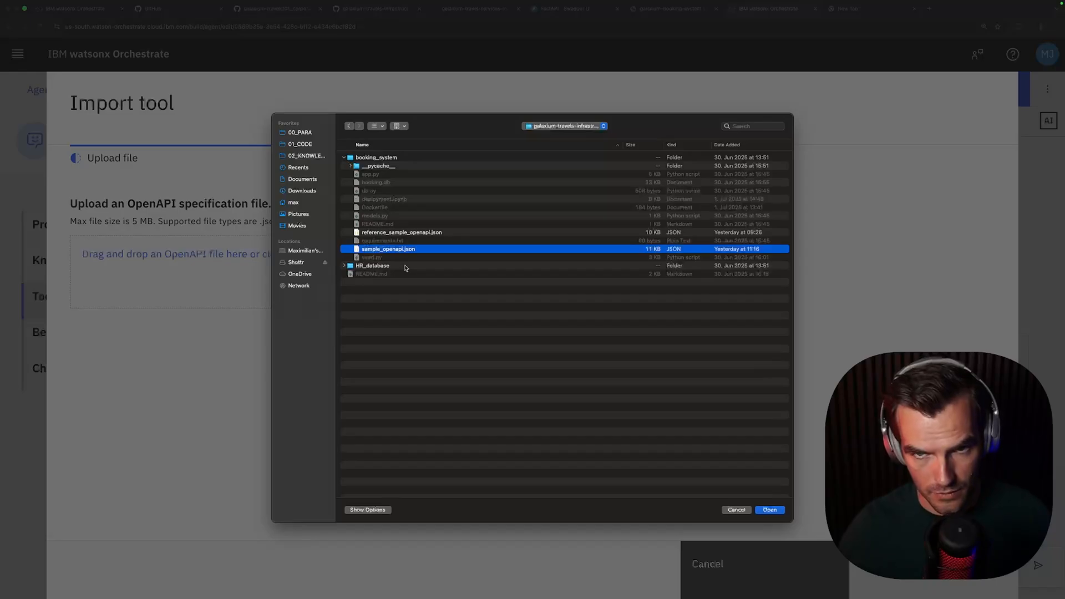
left_click(768, 510)
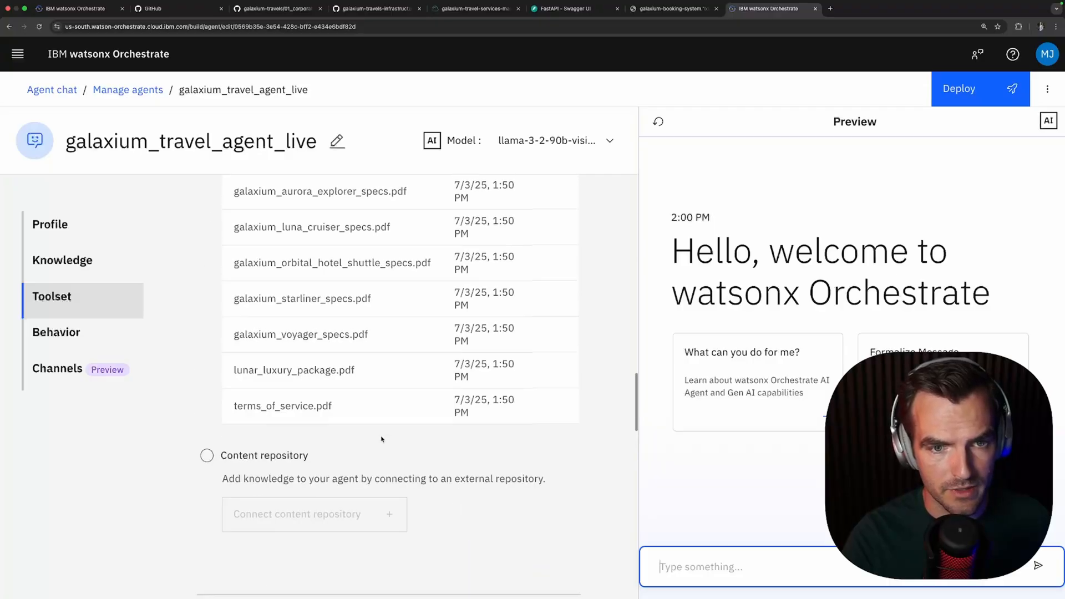
Deploy galaxium_travel_agent_live after reviewing its Behavior instructions to prefer available tools.
scroll("down", 3)
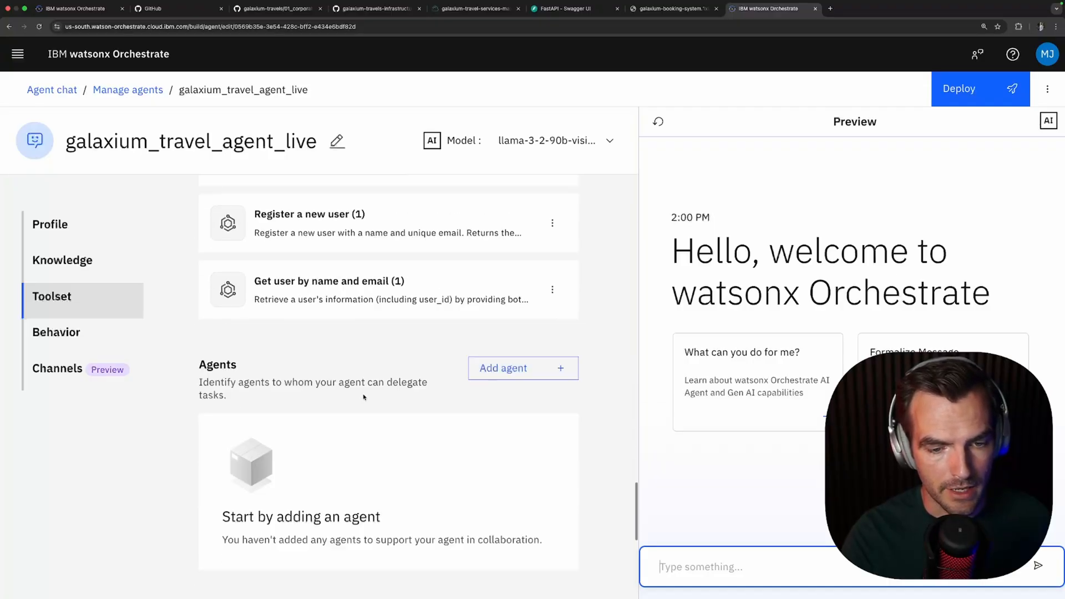
left_click(56, 332)
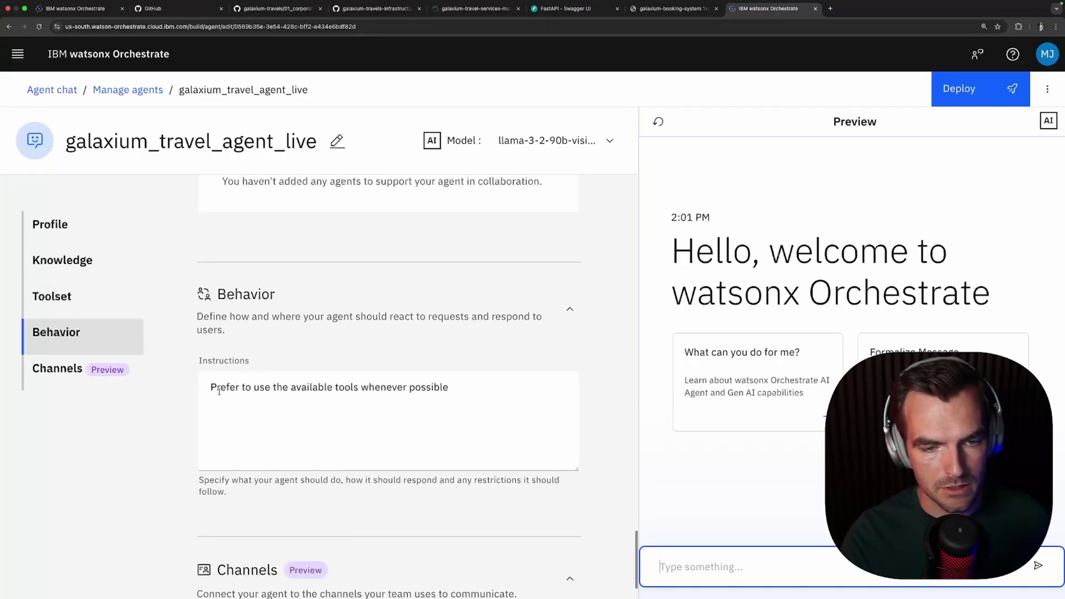
triple_click(329, 387)
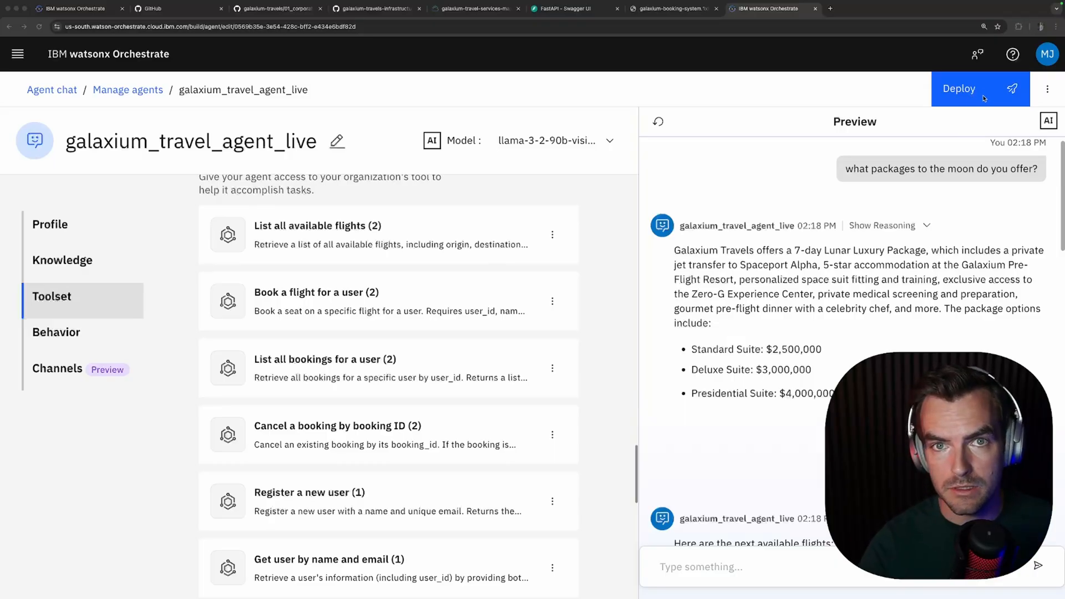
left_click(959, 89)
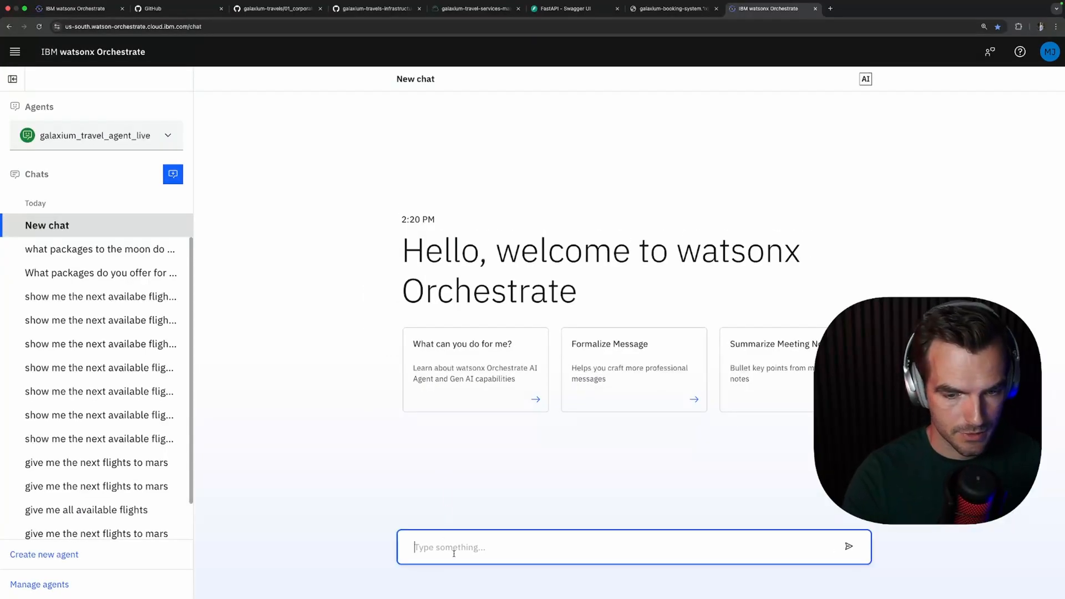
Ask 'what packages do you offer to go to the moon?' and expand reasoning Step 1.
type("what packages do you offer to go to the moon?")
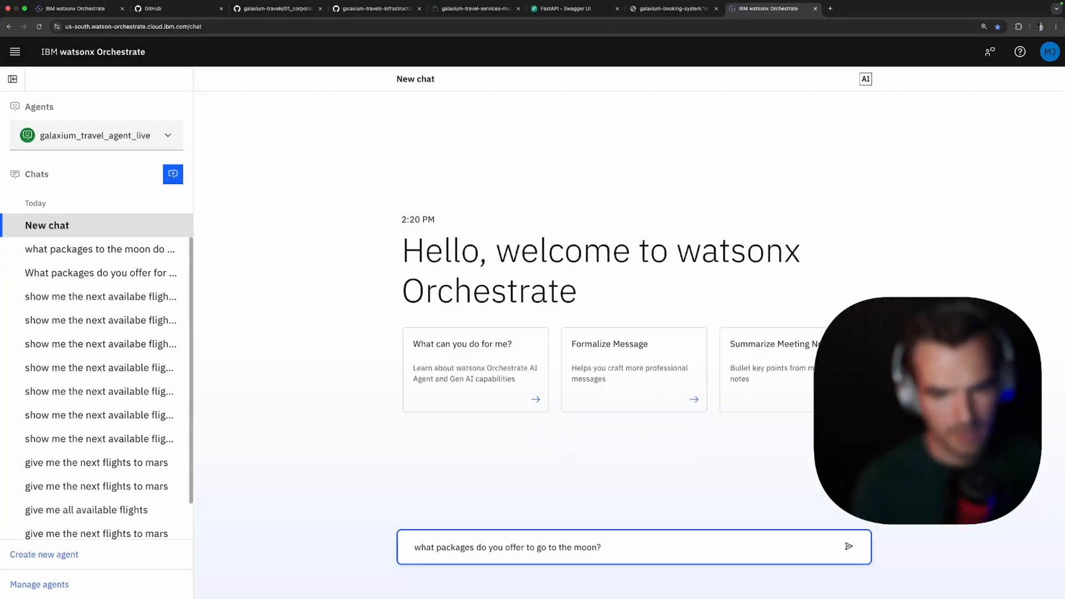
left_click(848, 546)
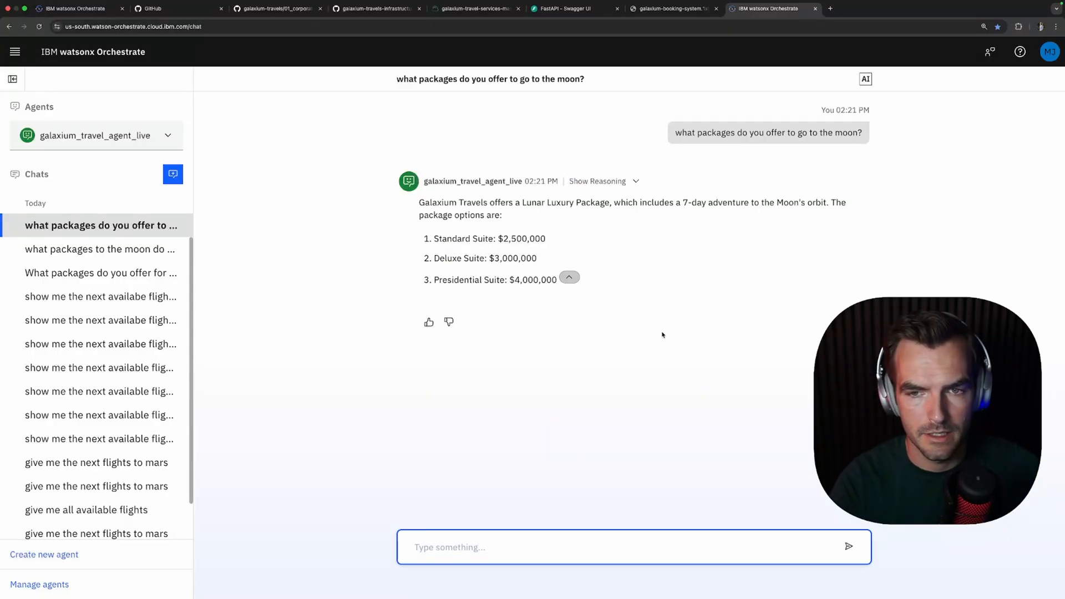
left_click(597, 181)
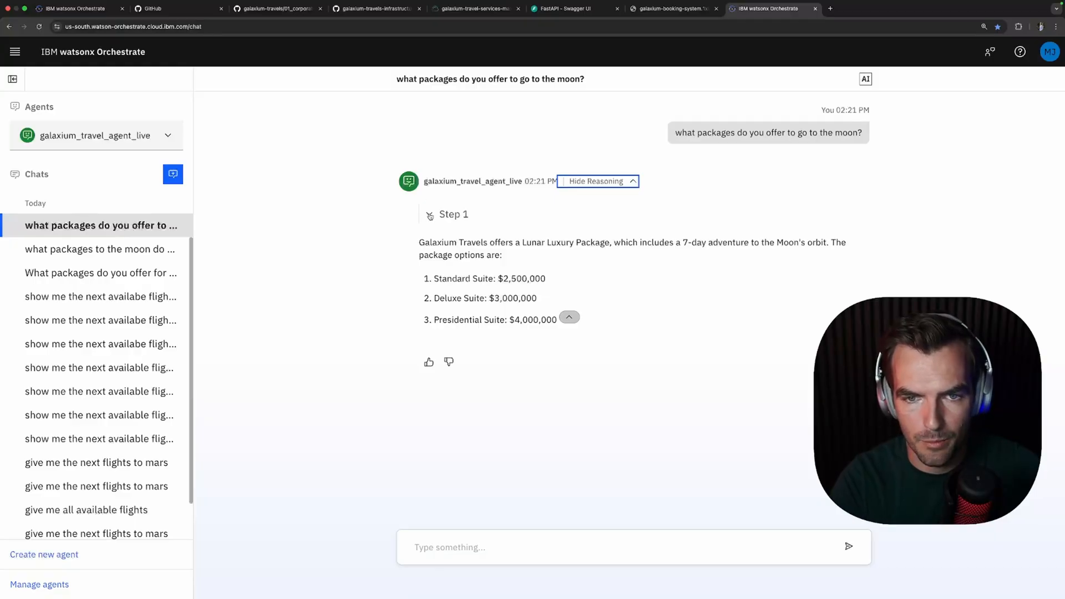
left_click(454, 214)
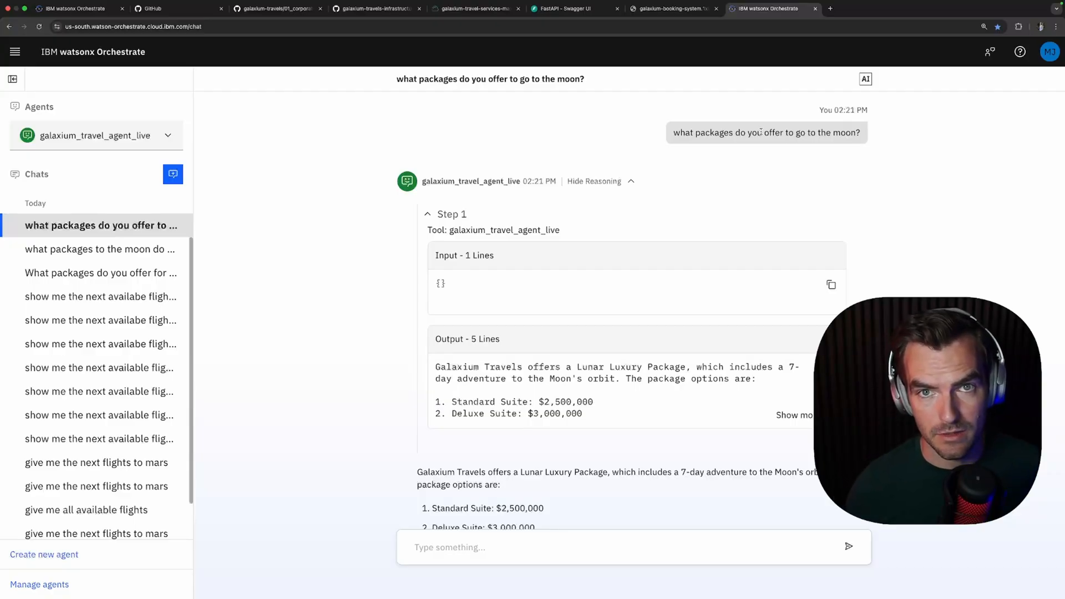
left_click_drag(520, 366, 518, 408)
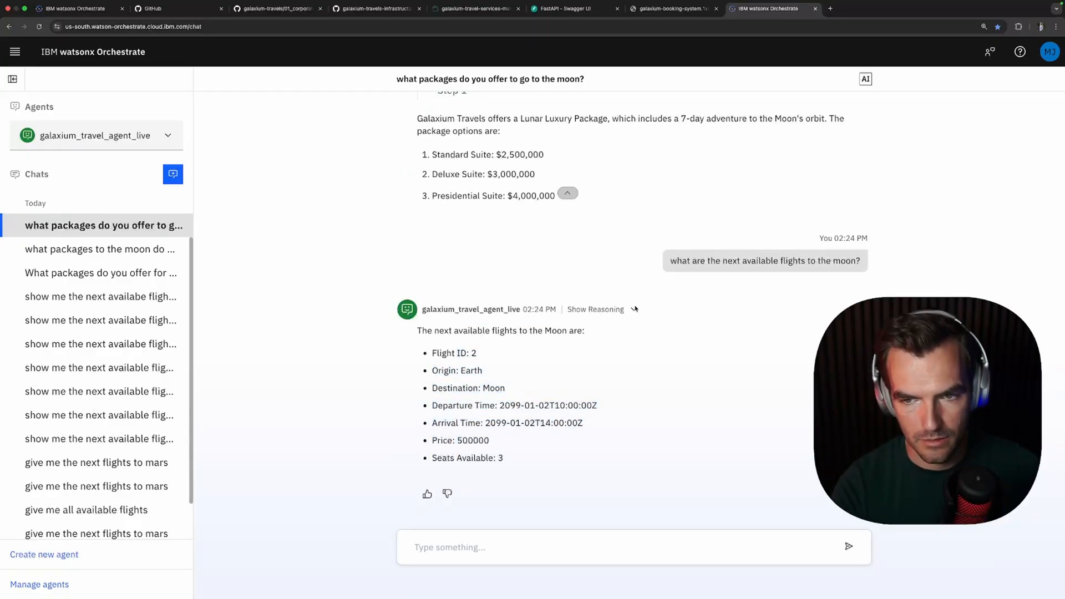
Expand the moon answer's full flight list, then write 'Nice. Book me on that flight please'.
left_click(595, 309)
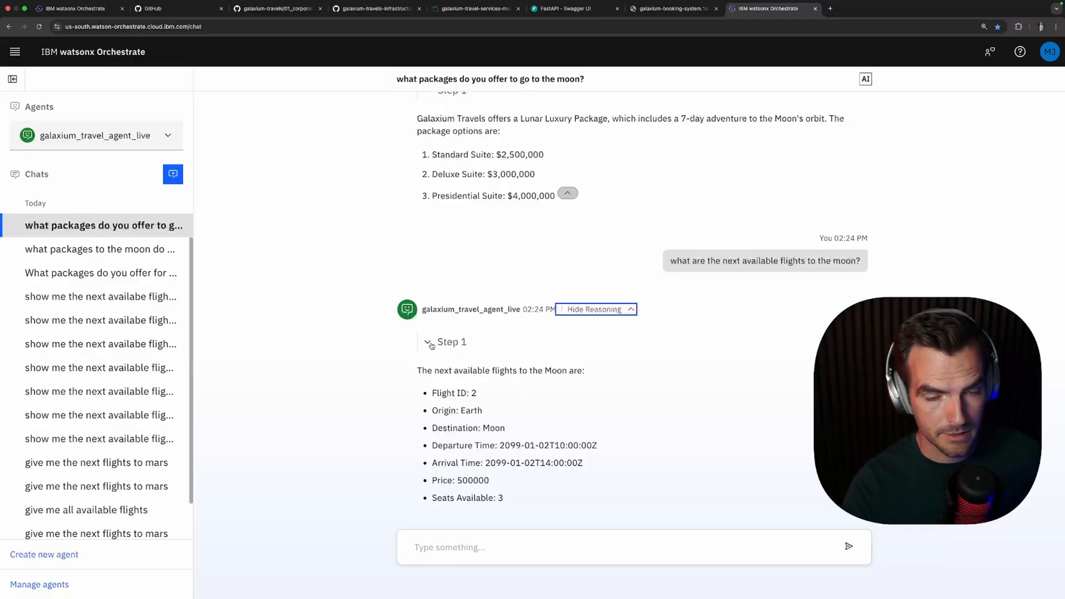
left_click(428, 343)
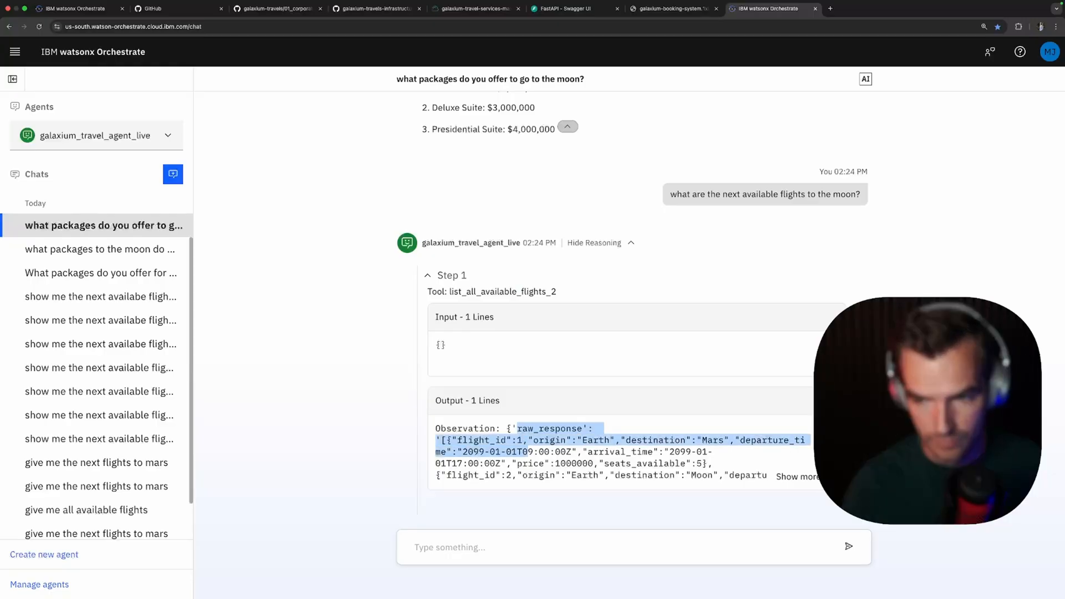
left_click(797, 477)
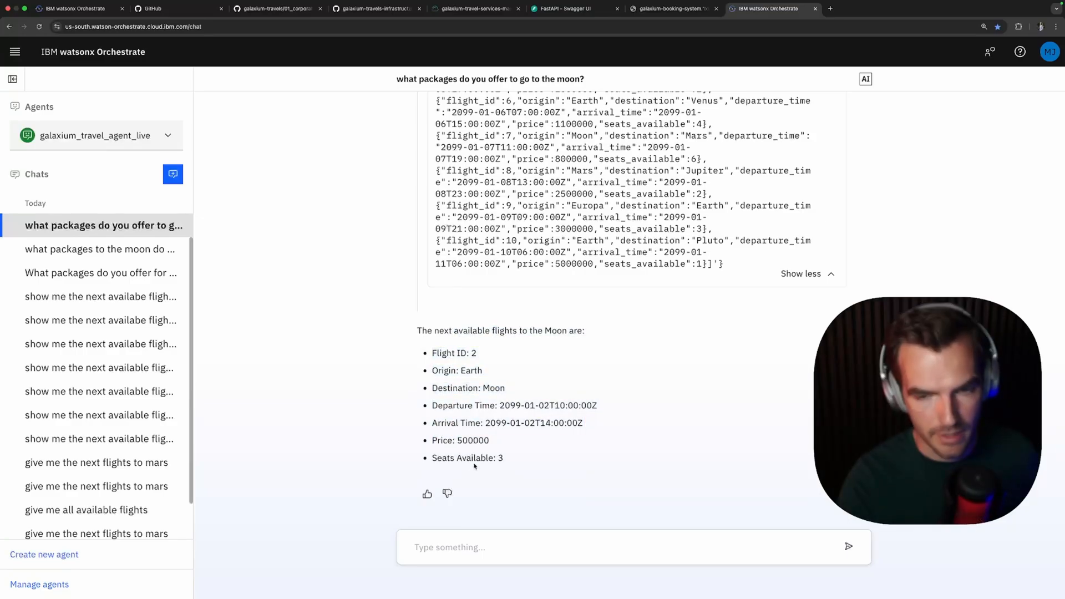
left_click(515, 548)
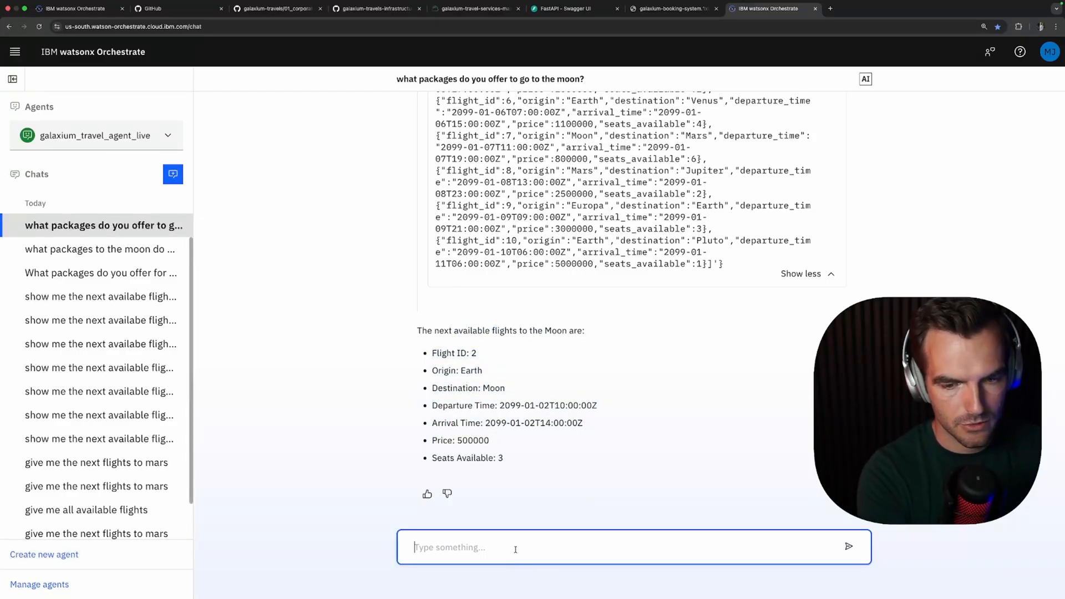
type("Nice. Book me on that flight please")
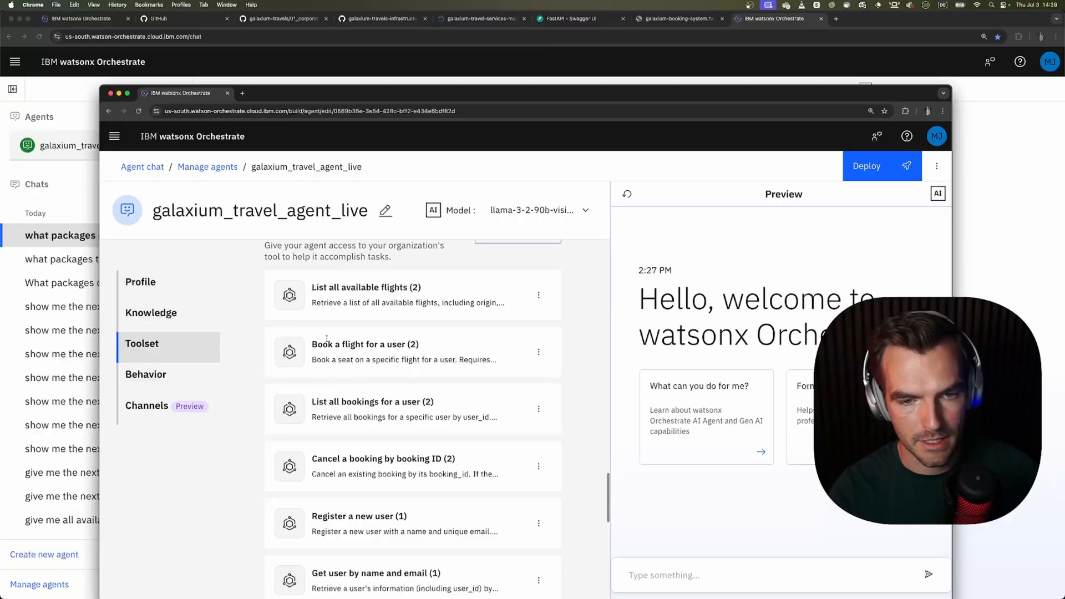
Open the options menu of the 'Book a flight for a user' tool, then return to chat.
double_click(359, 343)
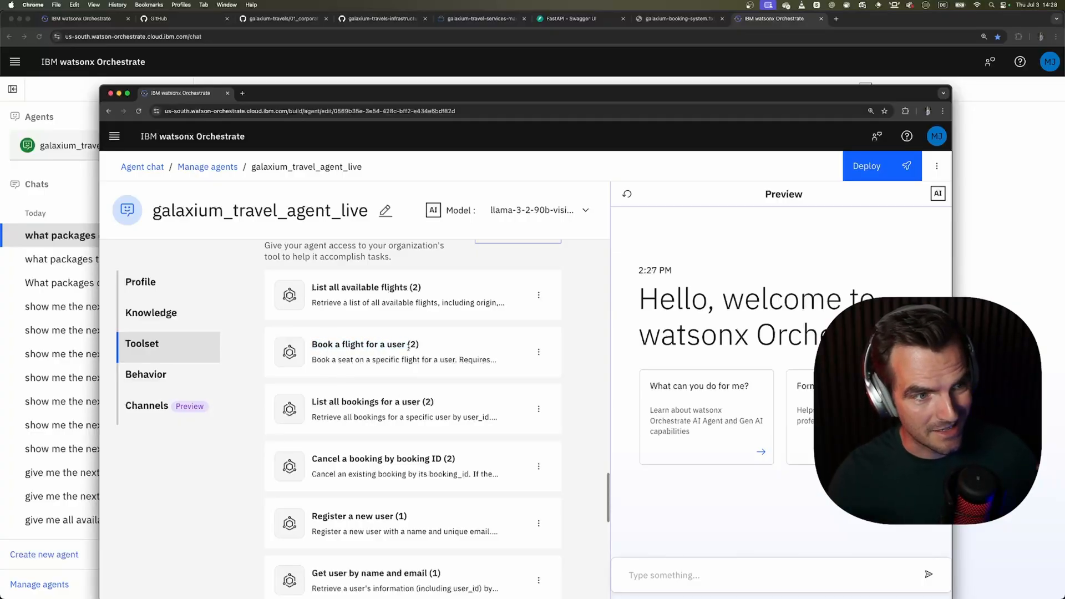
left_click(539, 350)
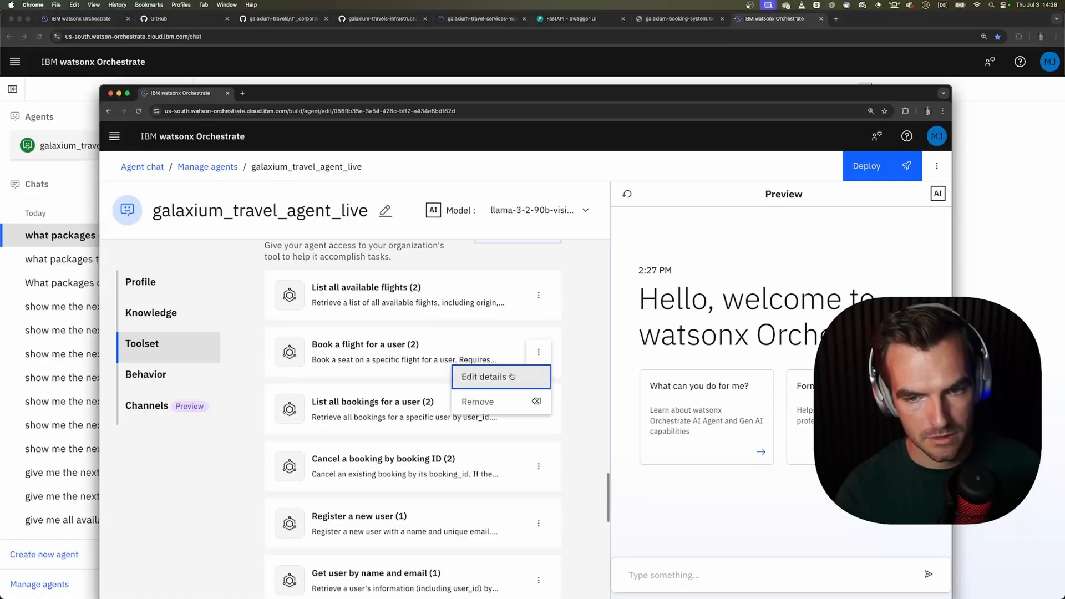
left_click(493, 376)
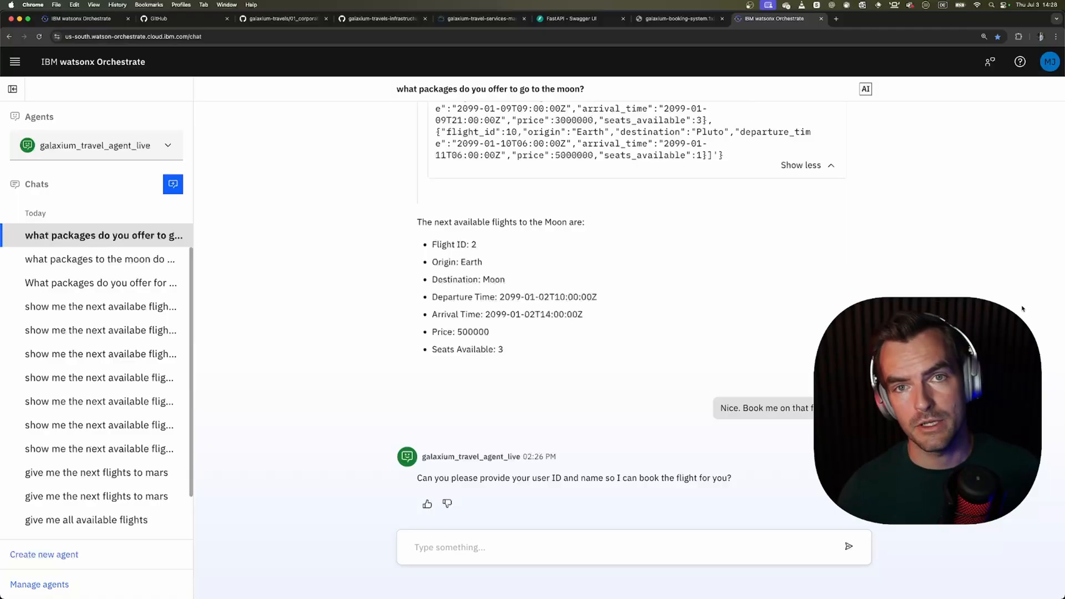
left_click(655, 545)
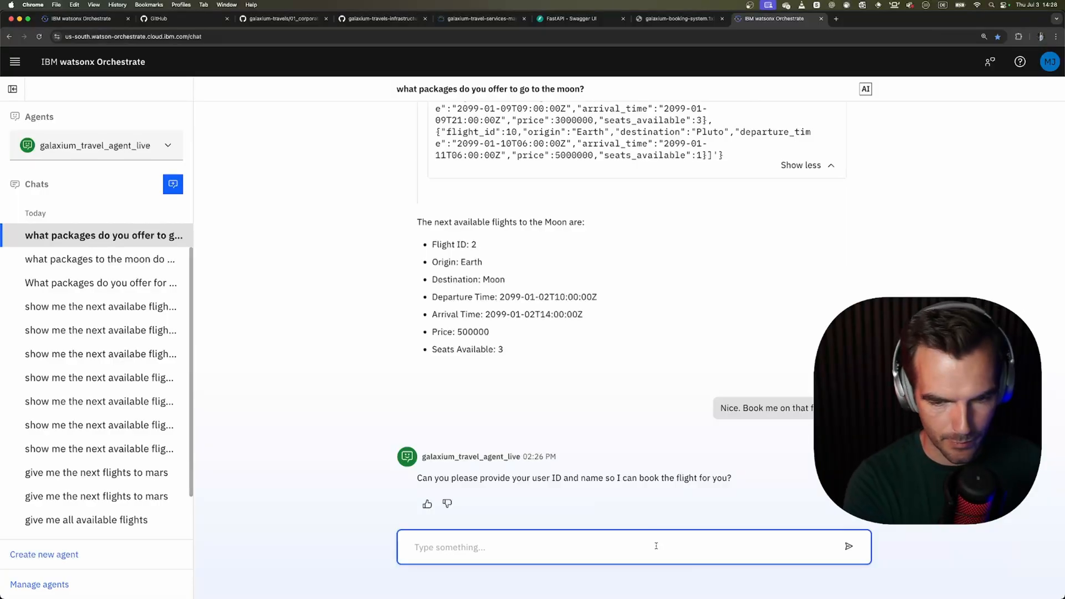
type("I dont have a UserID")
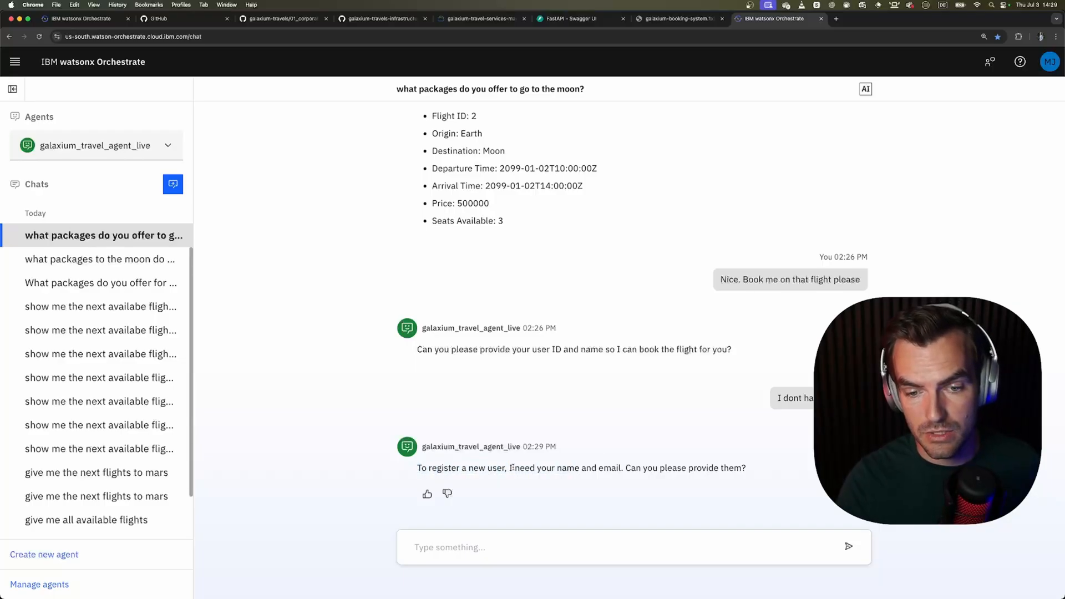
left_click_drag(507, 468, 620, 468)
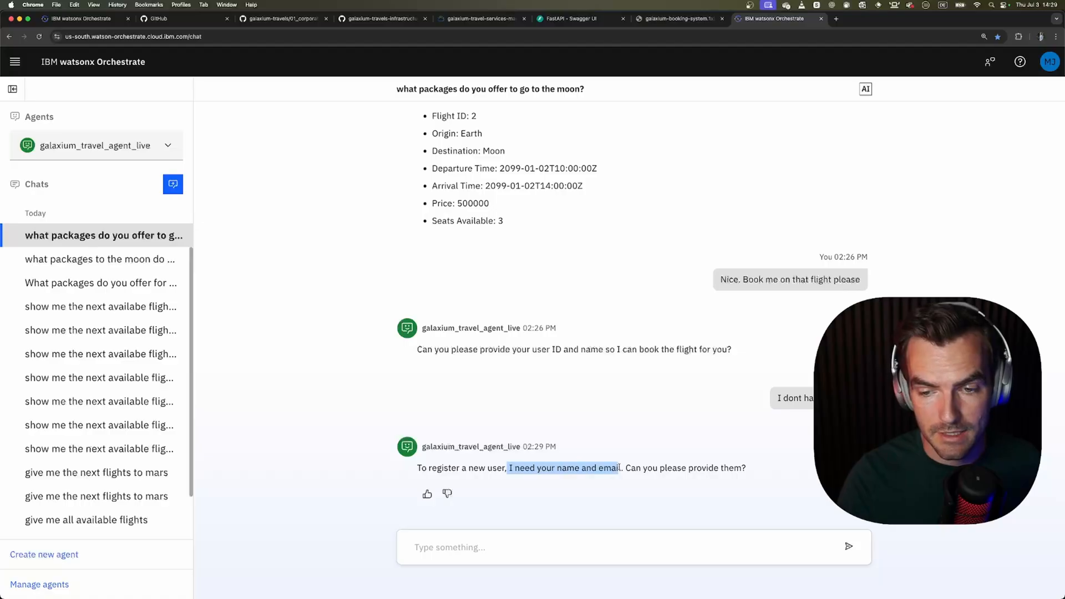
left_click(612, 547)
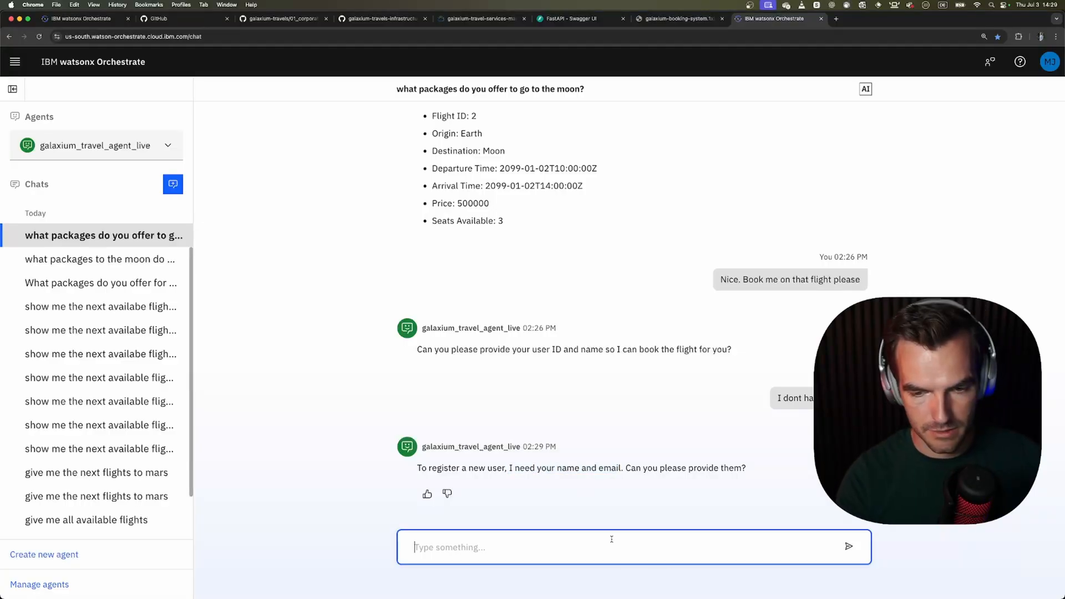
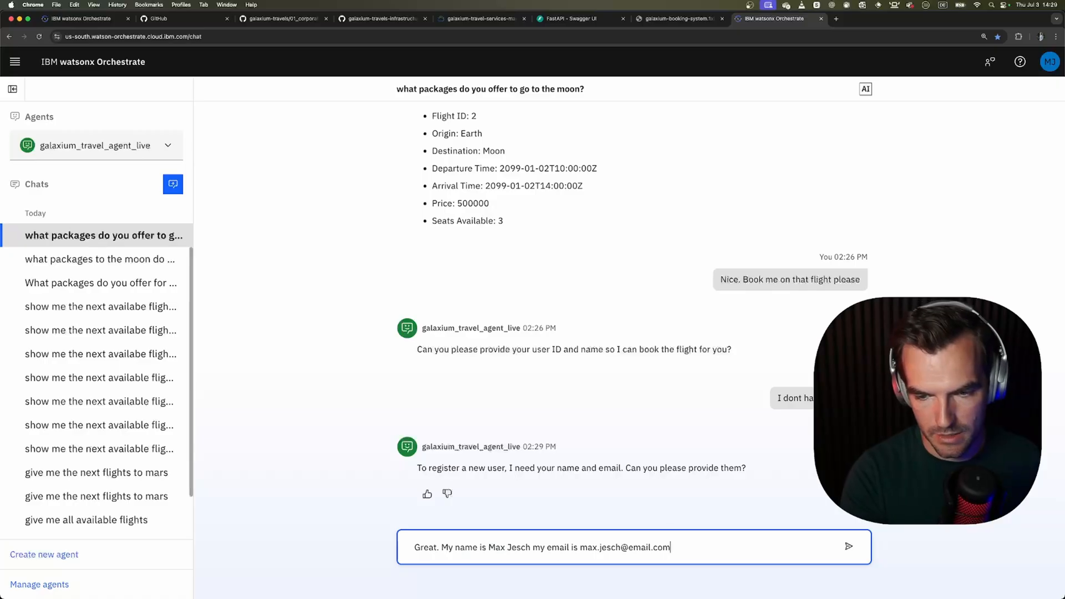
left_click(849, 547)
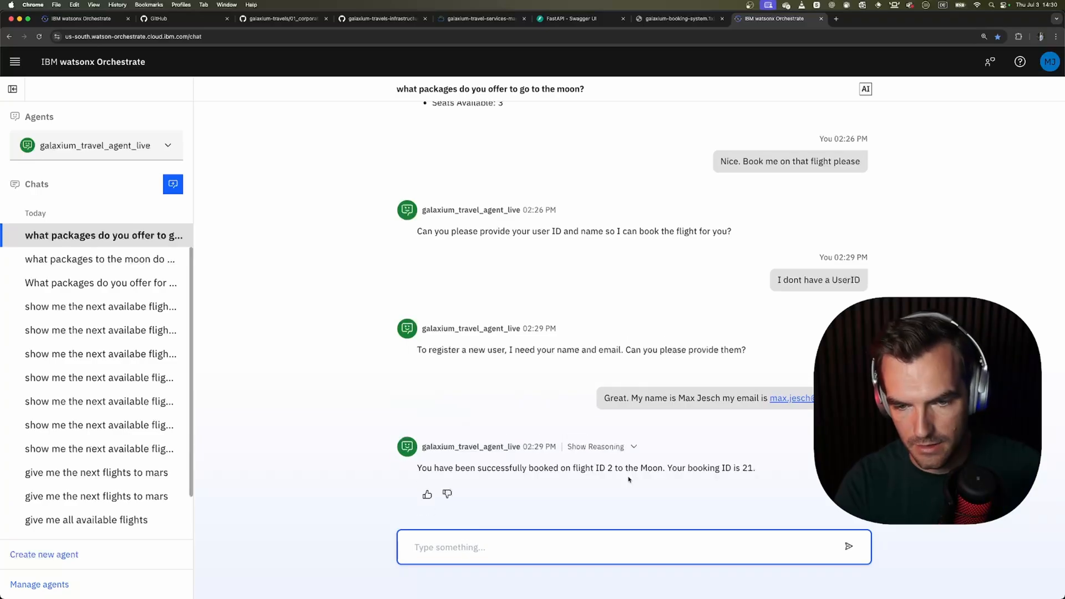
left_click_drag(417, 467, 614, 467)
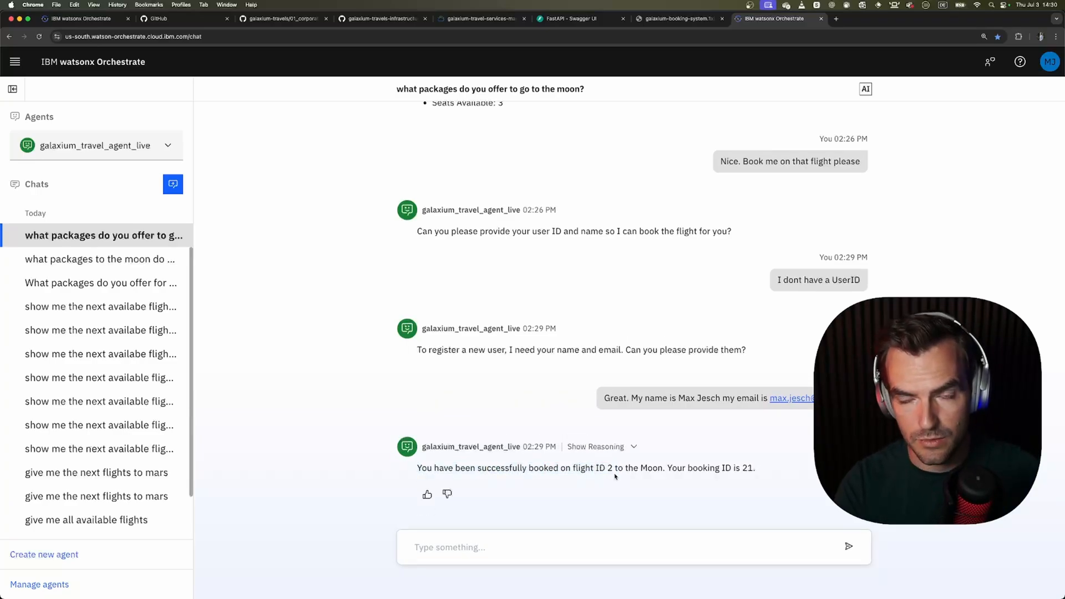
mouse_move(609, 457)
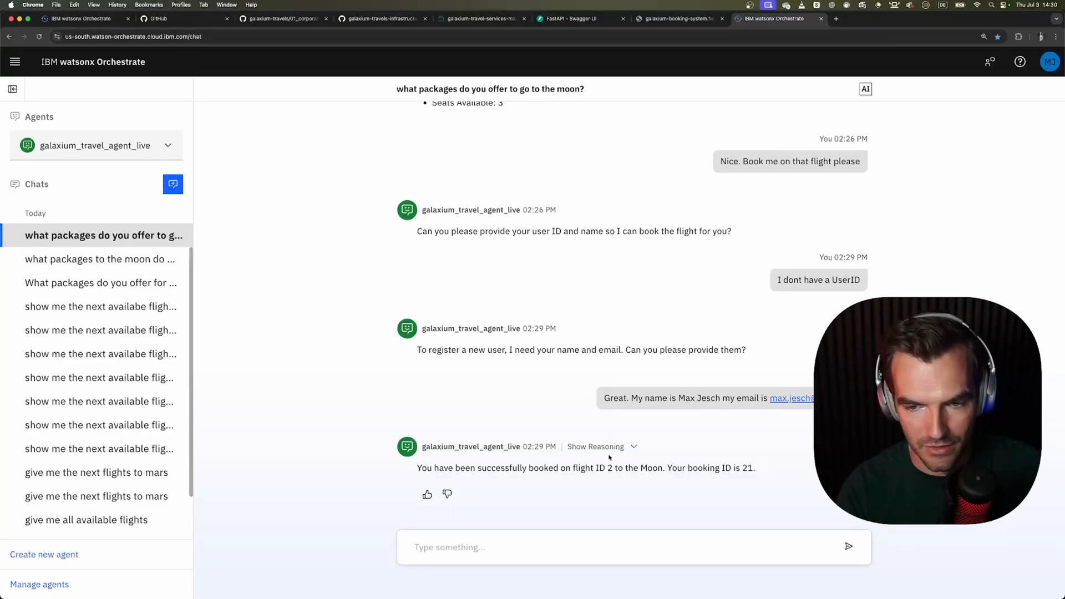
Show the Moon booking reasoning and expand Step 2 with user ID 11 and booking 21.
left_click(595, 447)
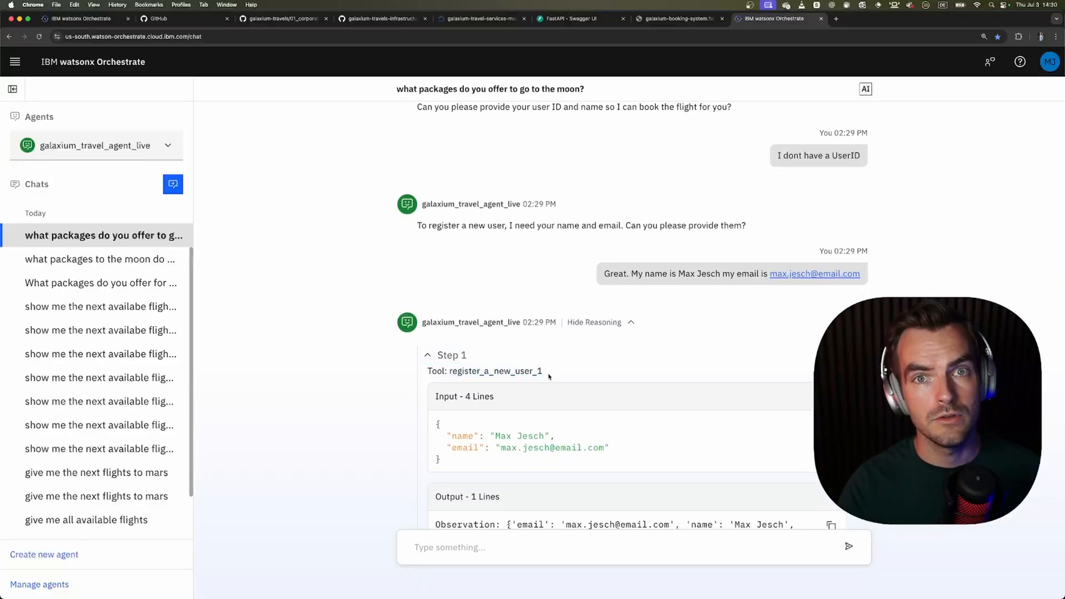
scroll("down", 3)
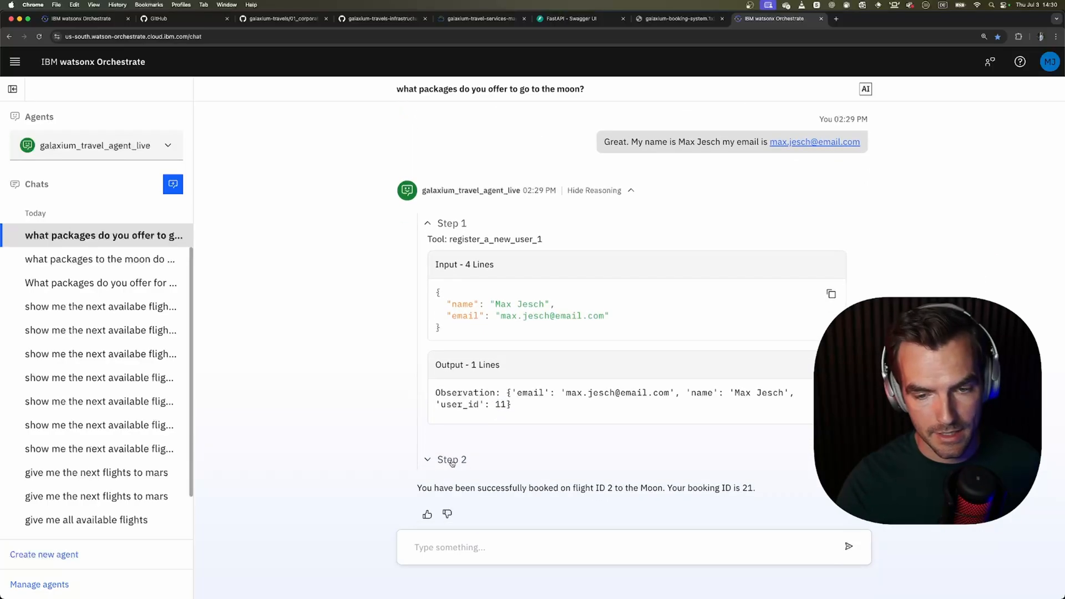
left_click(452, 460)
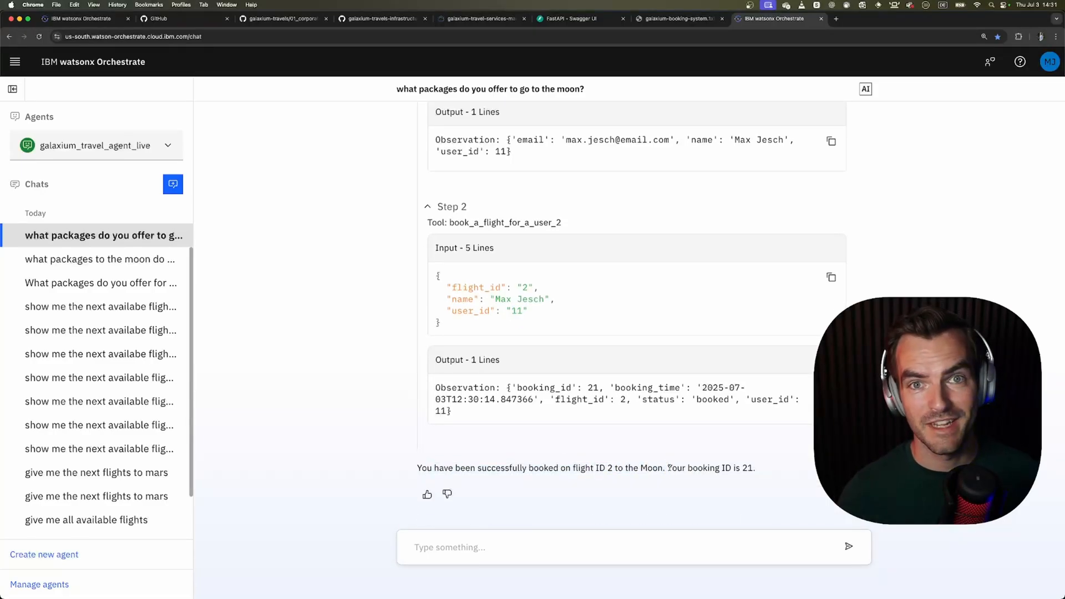
Ask the agent 'Great. What is the next flight to mars'.
type("W")
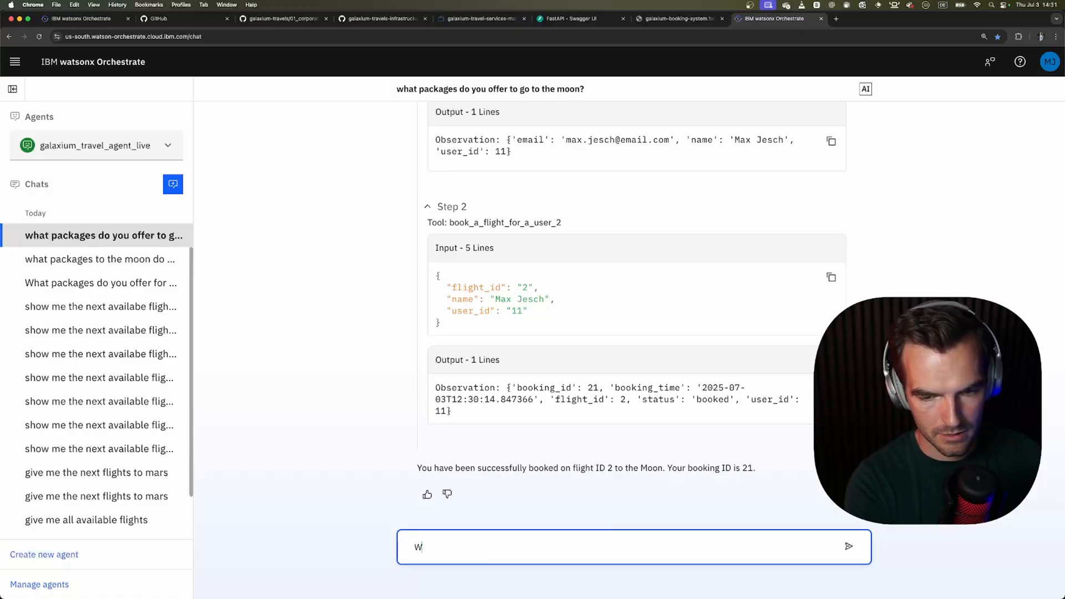
type("Great. What is the next flight to mars")
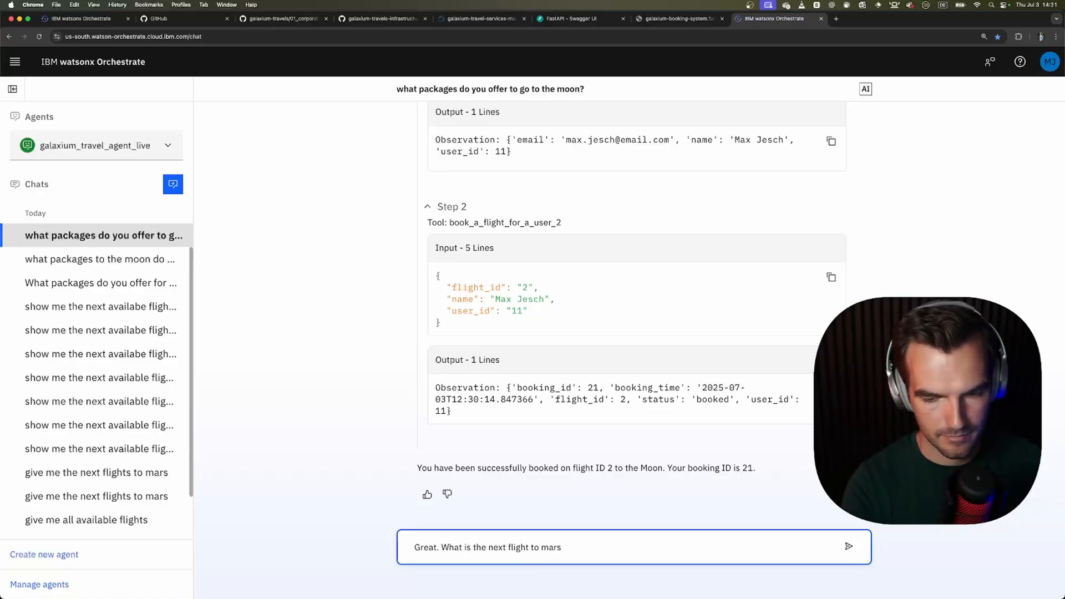
left_click(848, 546)
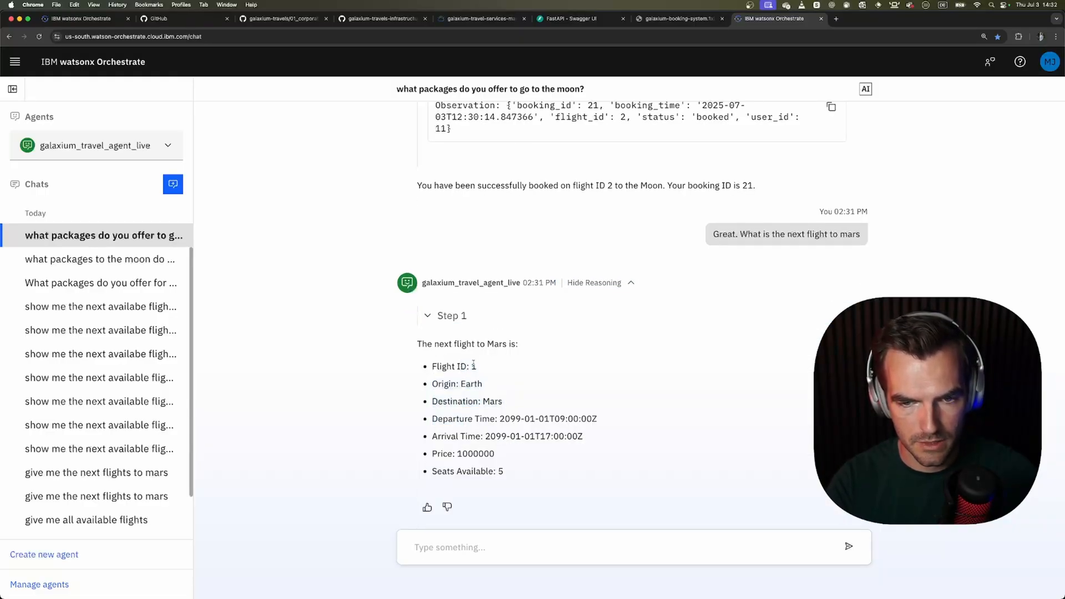
Ask the agent to book you on that Mars flight as well.
type("Book me on")
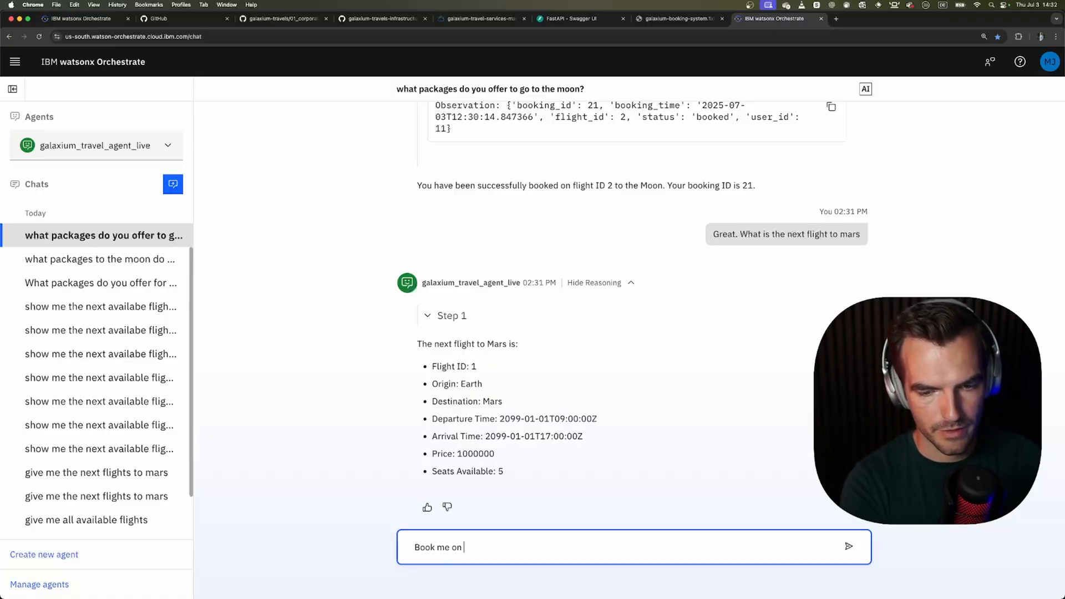
type("that as well")
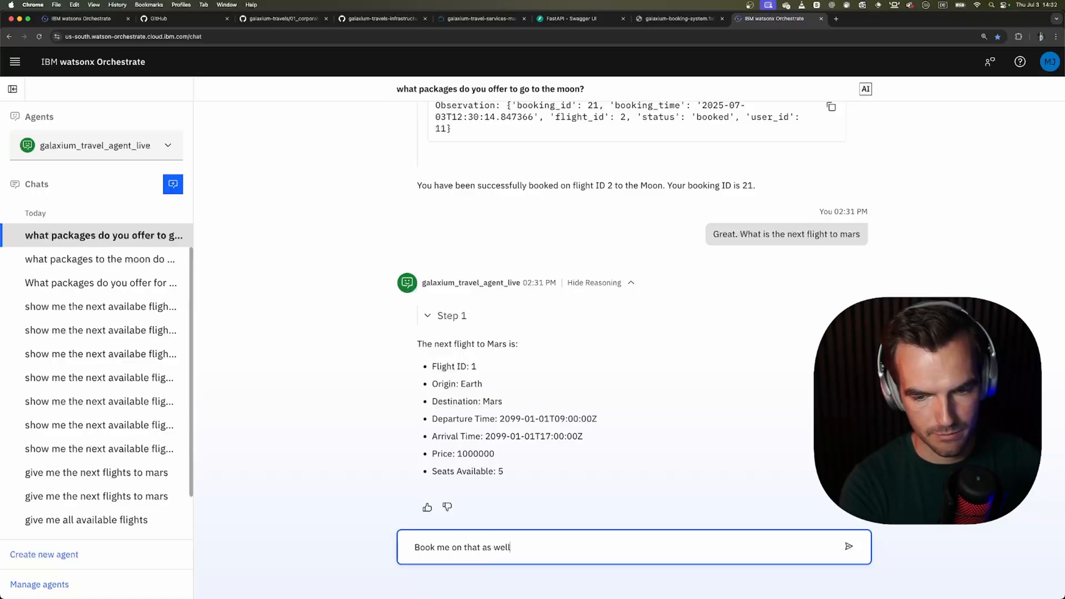
left_click(850, 546)
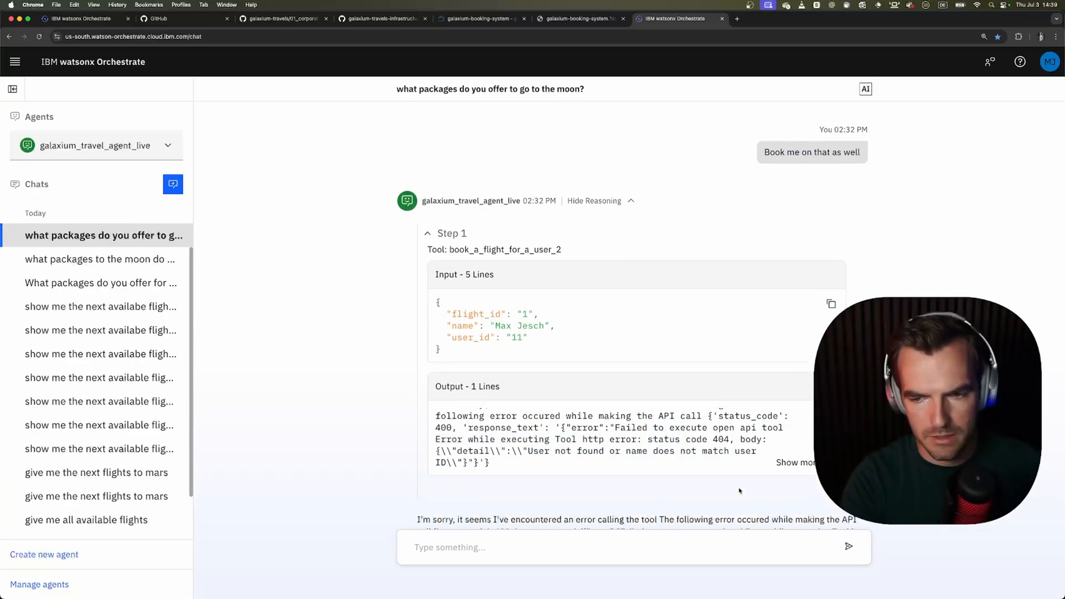
Scroll through the Mars booking reasoning showing the 404 'User not found' errors.
scroll("down", 3)
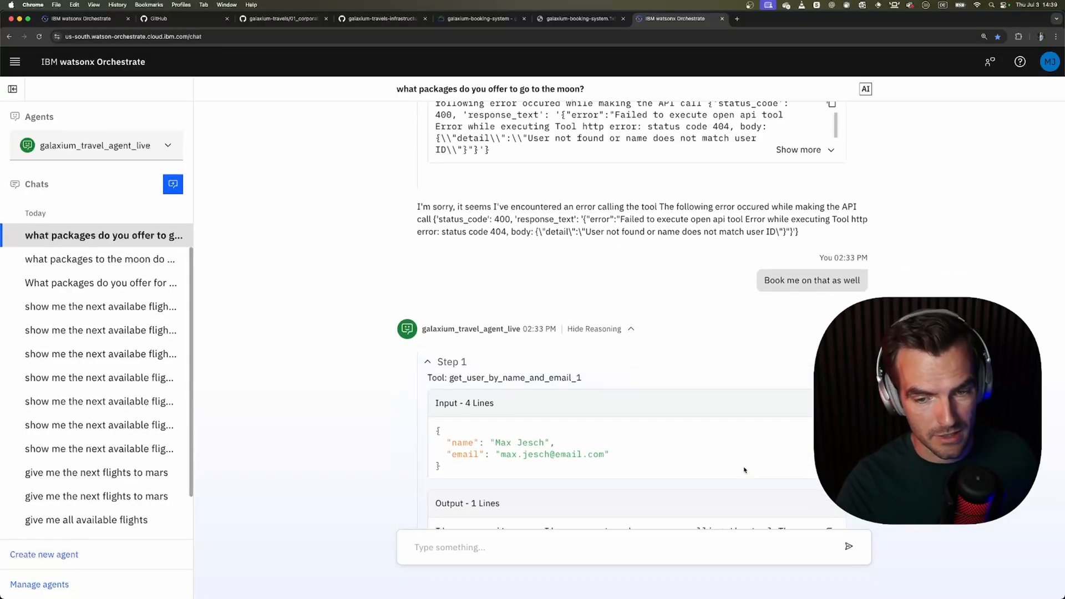
scroll("down", 3)
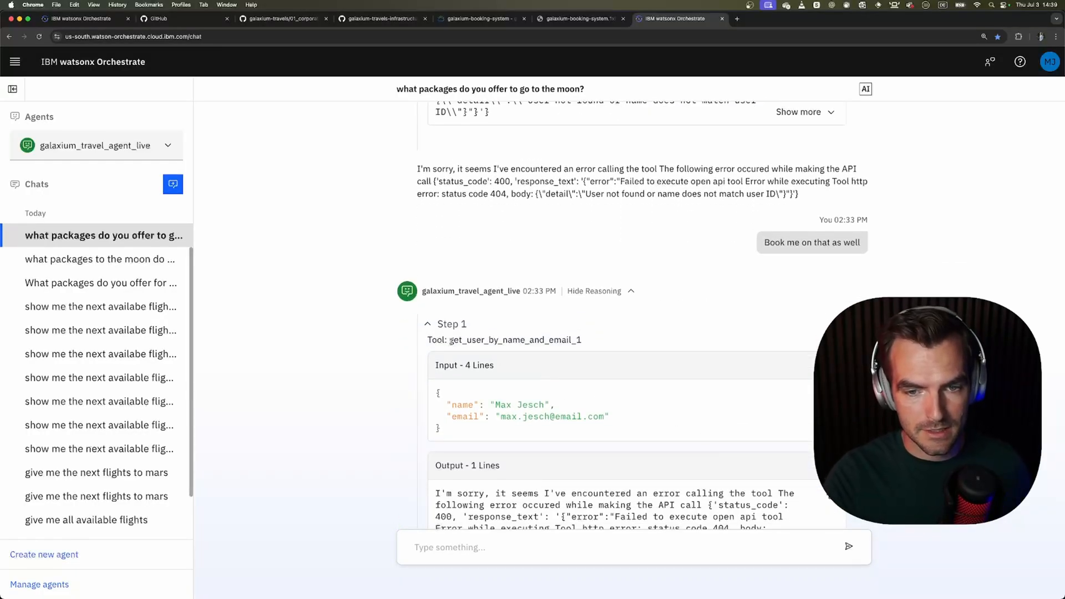
double_click(482, 340)
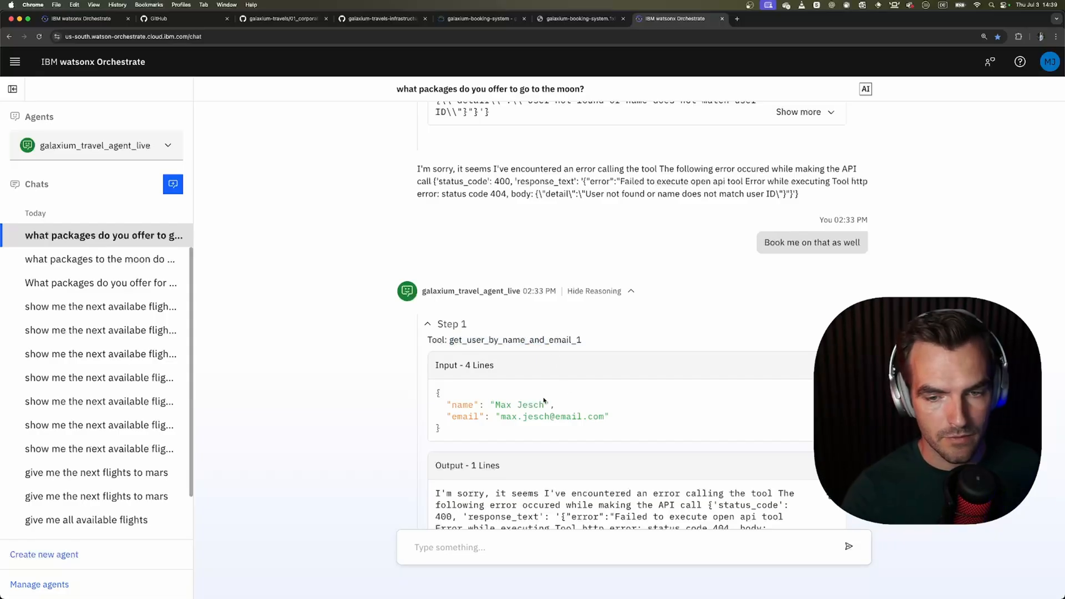
scroll("down", 3)
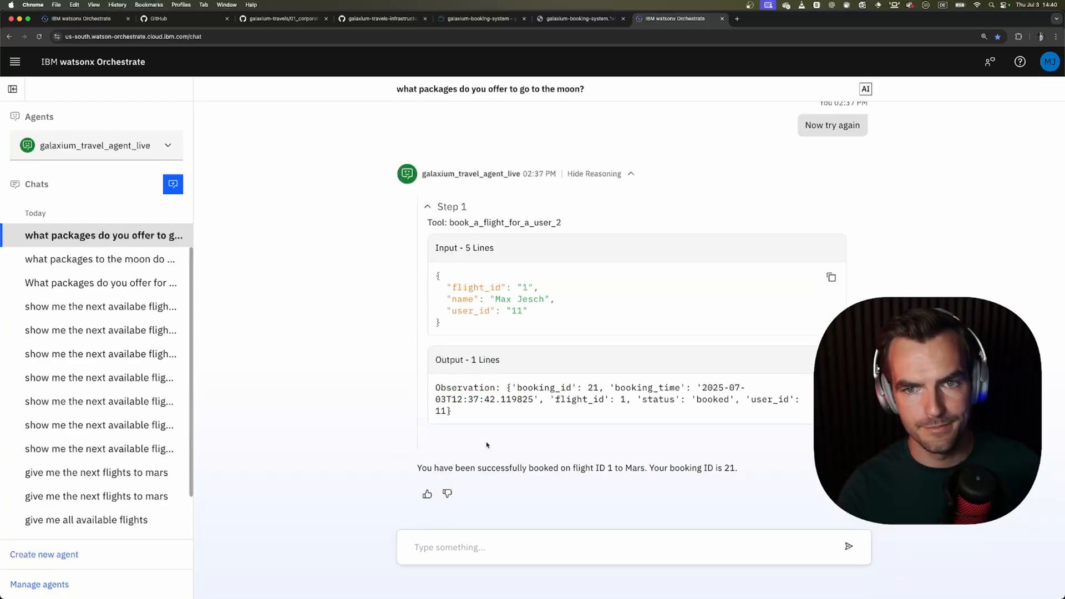
mouse_move(561, 468)
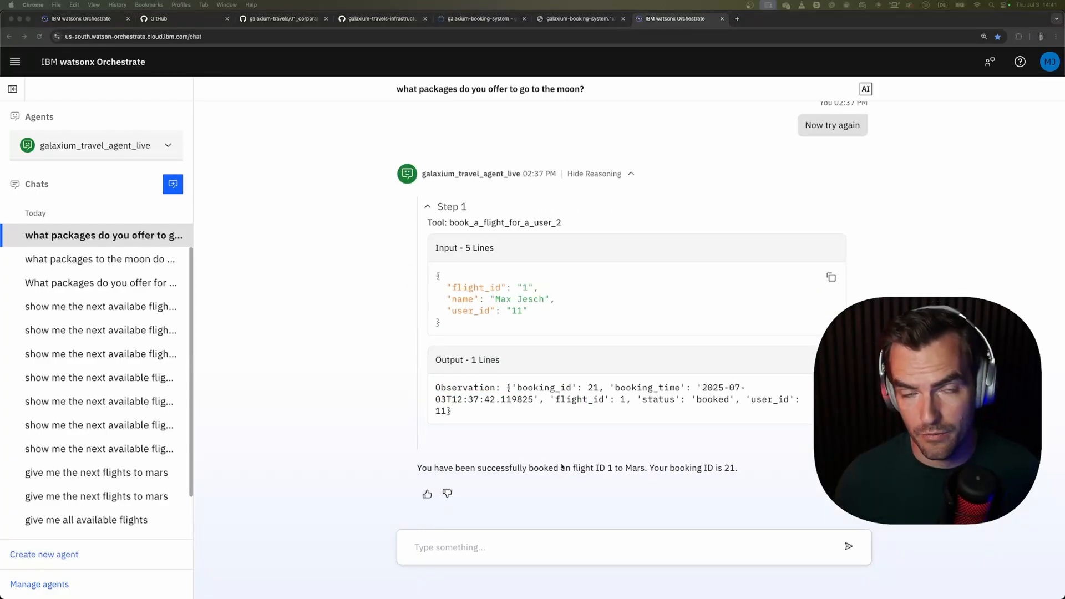